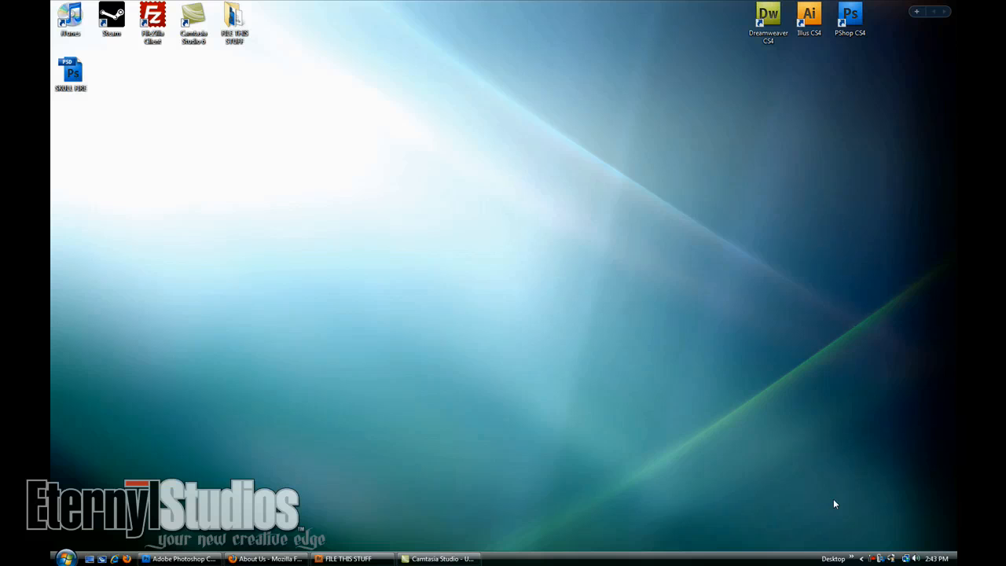
mouse_move(370, 328)
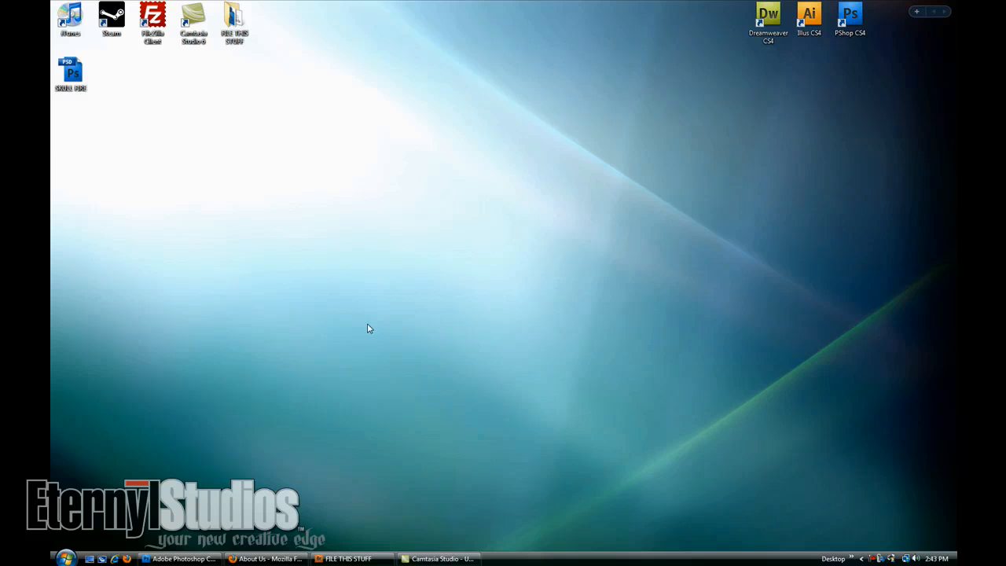
mouse_move(321, 424)
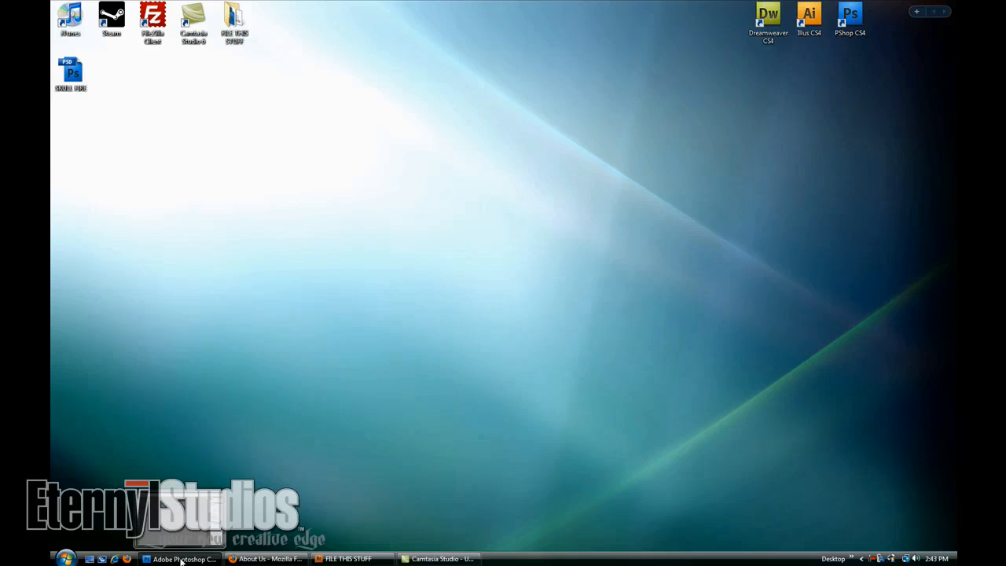
Step: Bring Photoshop CS4 back to the front to work on the SKULL FIRE copy skull
left_click(185, 559)
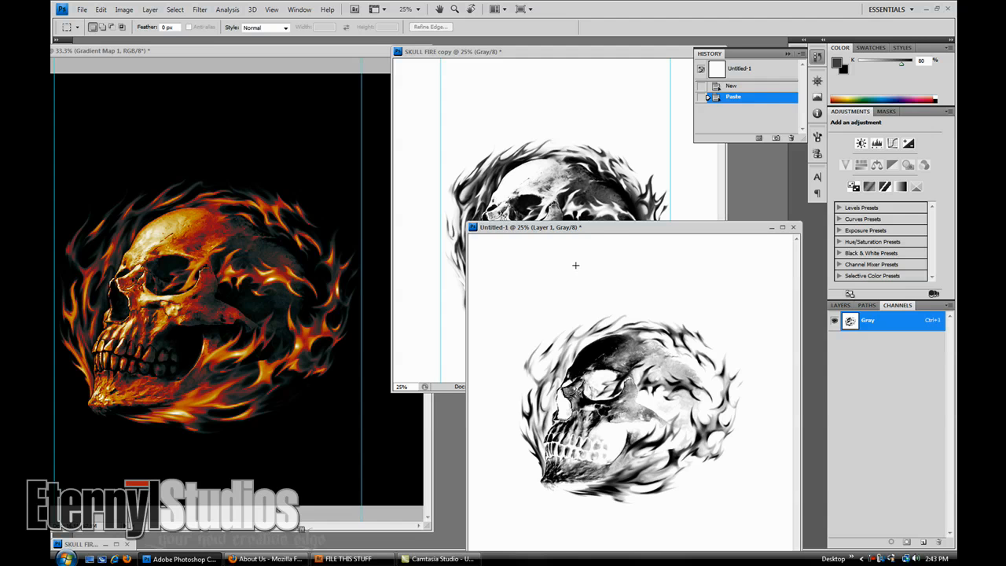
mouse_move(600, 233)
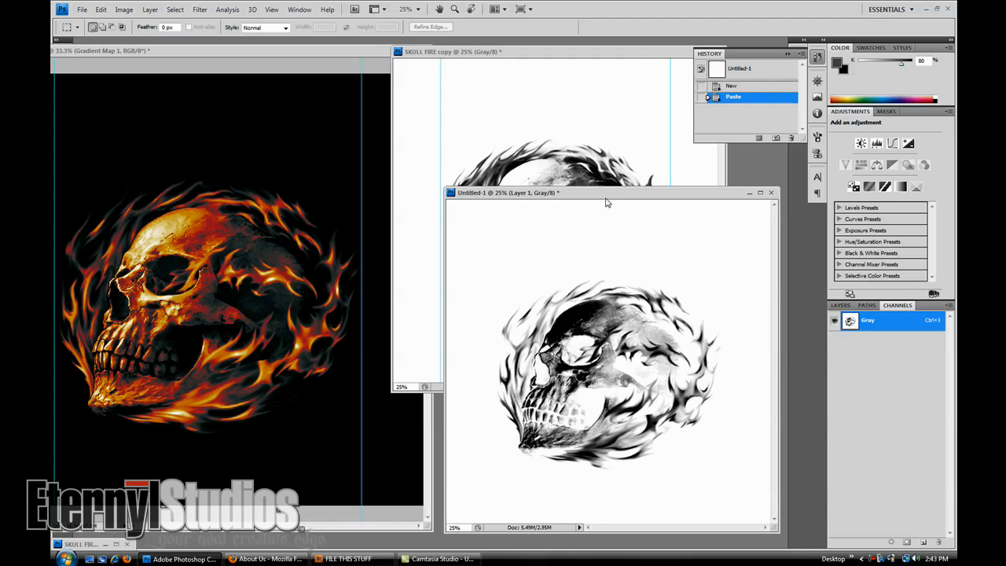
mouse_move(597, 214)
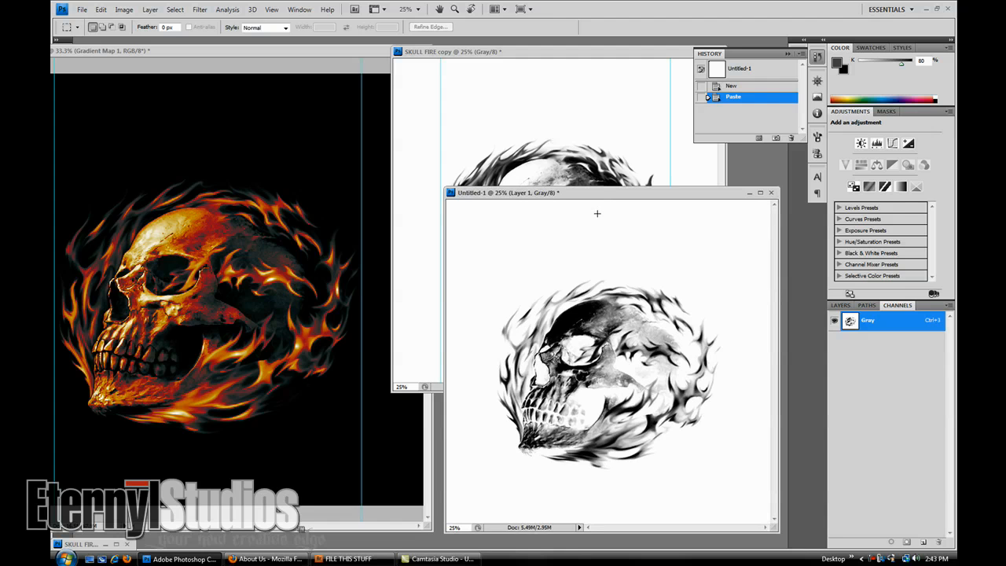
mouse_move(537, 217)
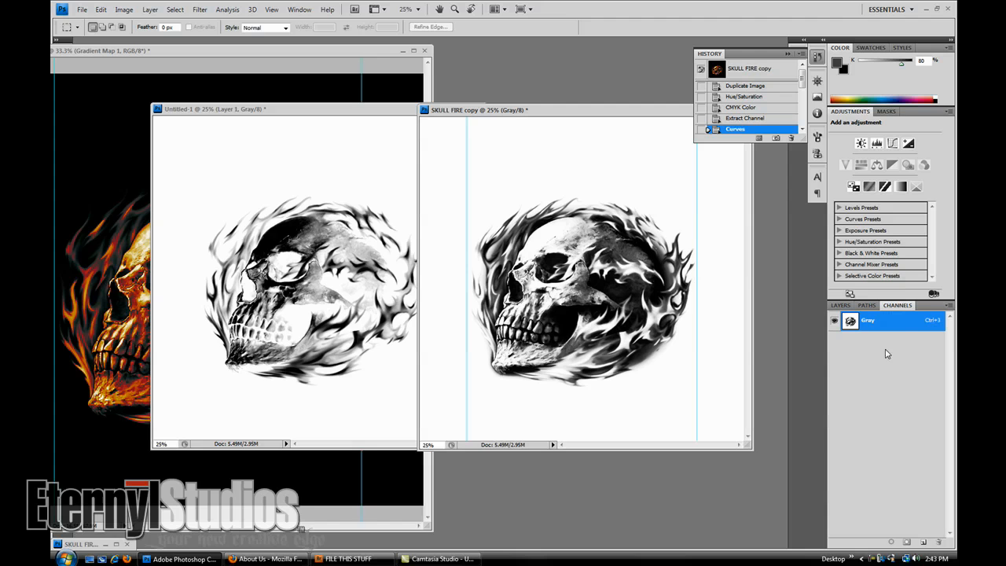
mouse_move(624, 200)
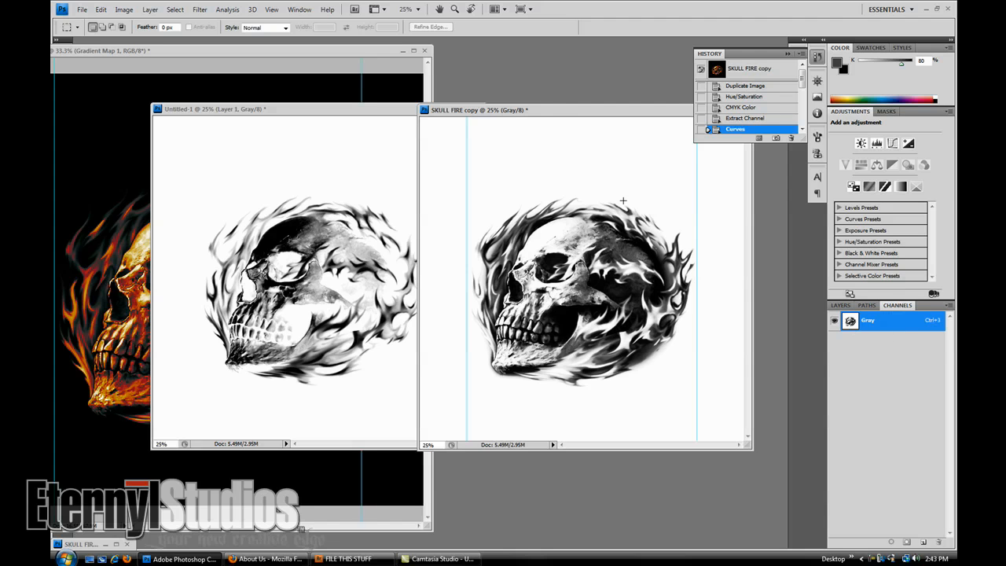
mouse_move(548, 114)
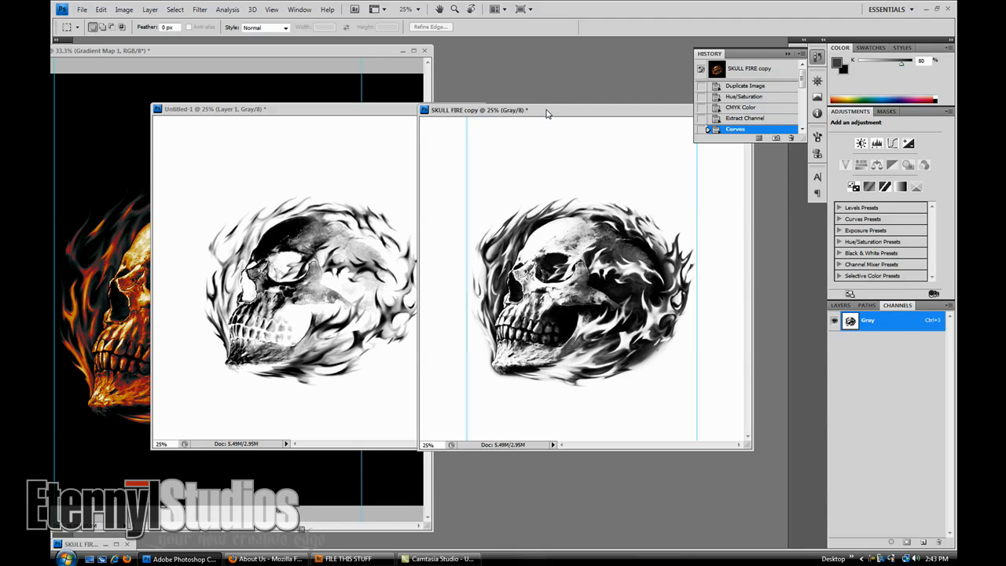
mouse_move(547, 140)
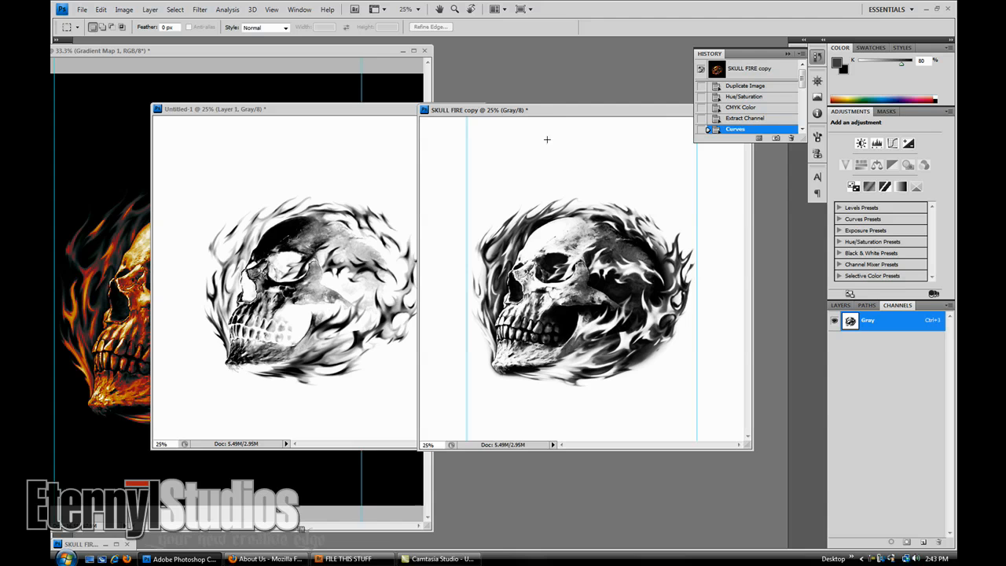
mouse_move(539, 131)
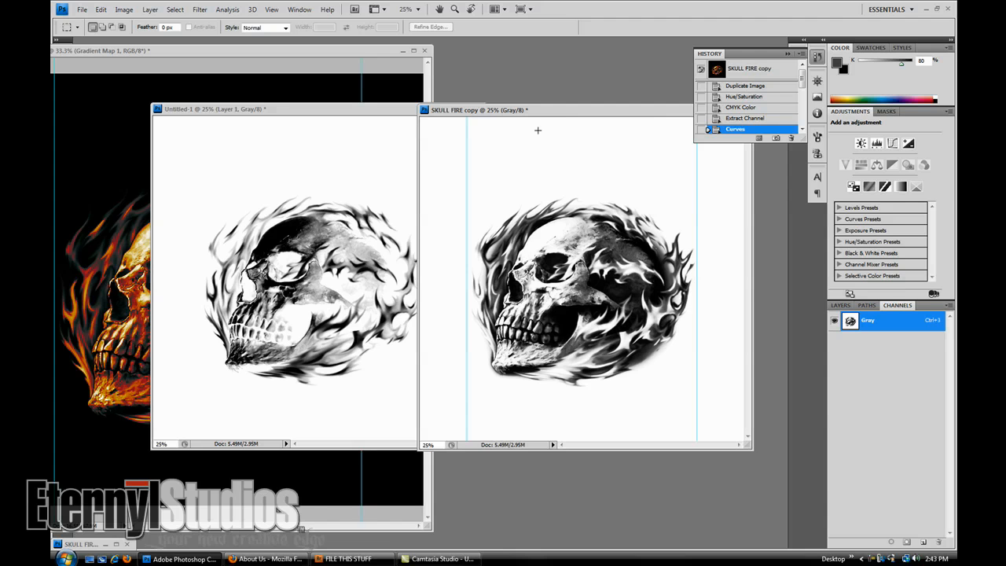
mouse_move(560, 160)
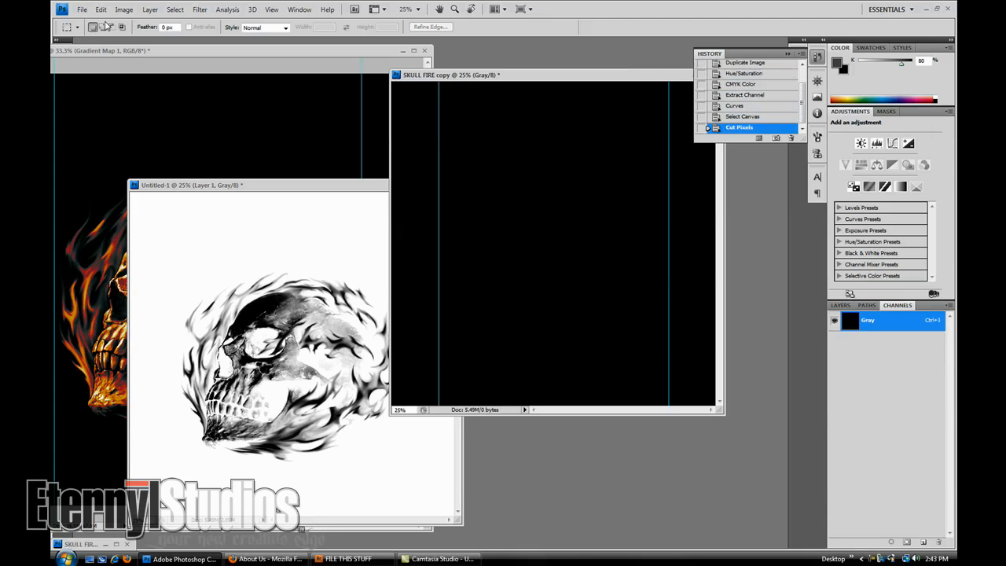
Step: Change the SKULL FIRE copy image mode to Multichannel
left_click(124, 9)
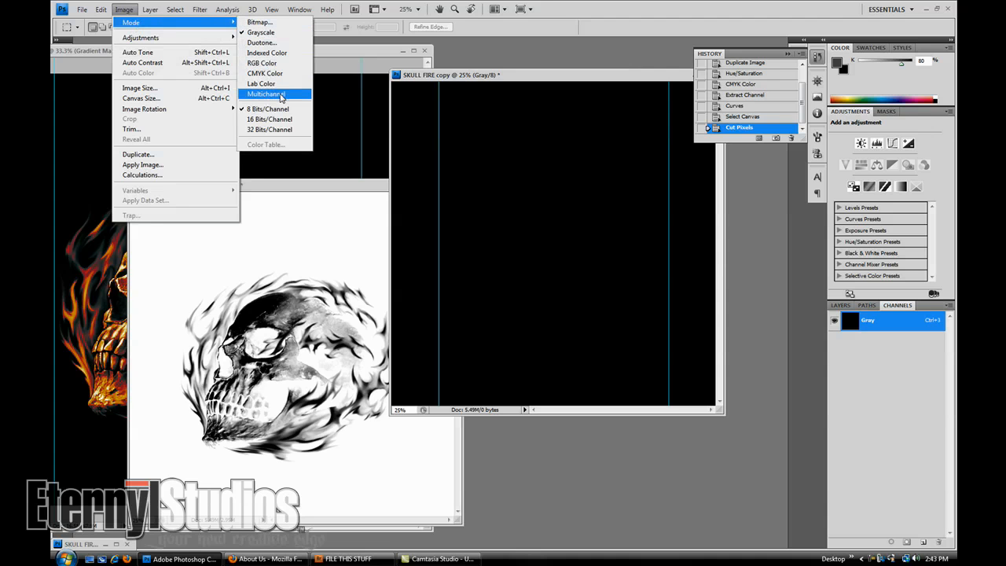
left_click(267, 93)
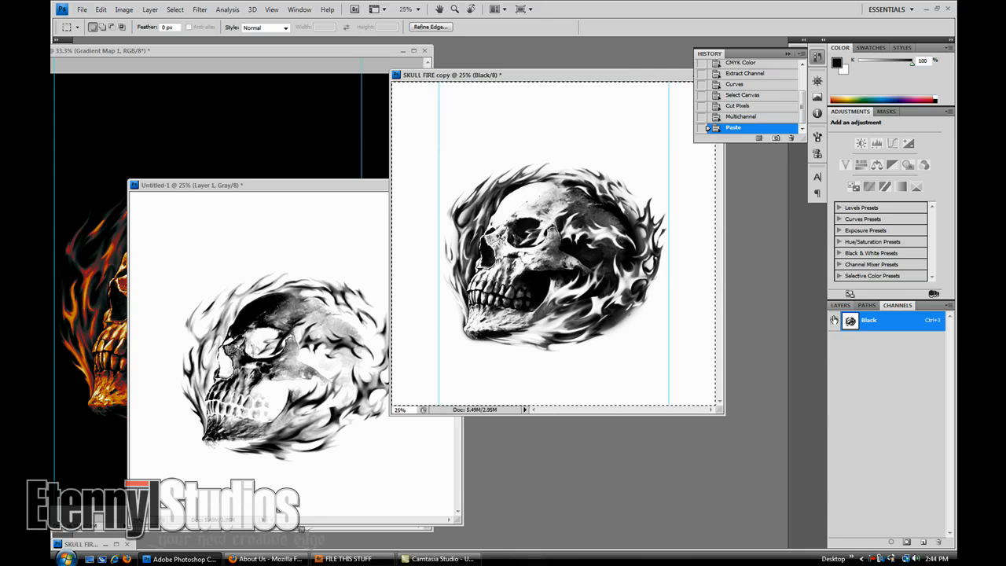
Step: Give the Black channel #000000 ink, 100% solidity and the name PANTONE Black C
double_click(851, 320)
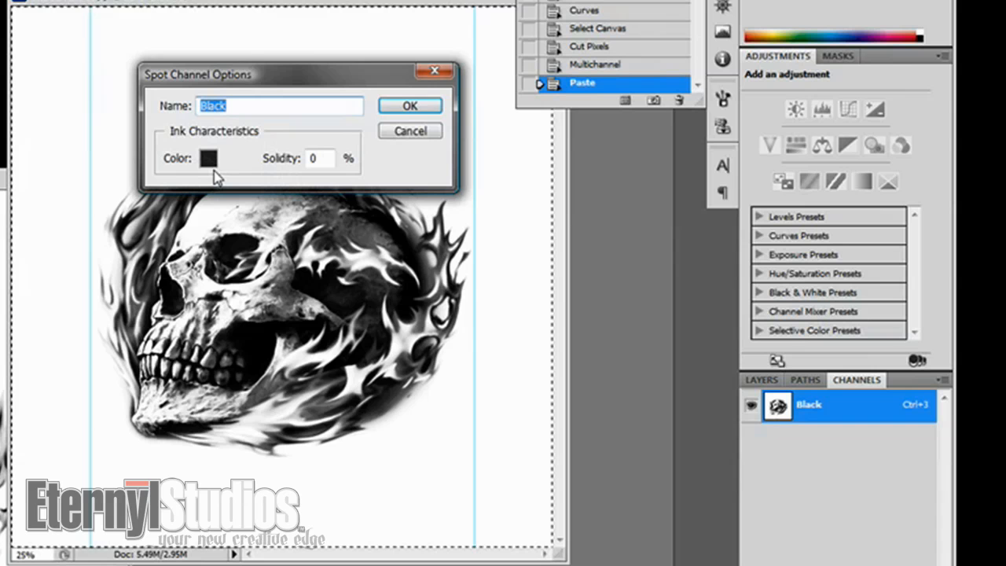
left_click(209, 158)
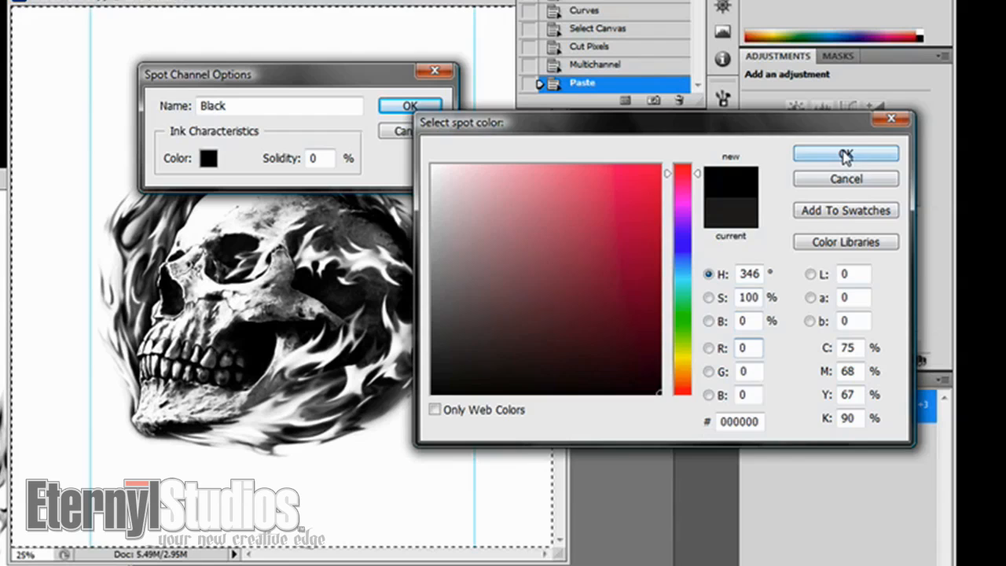
left_click(846, 154)
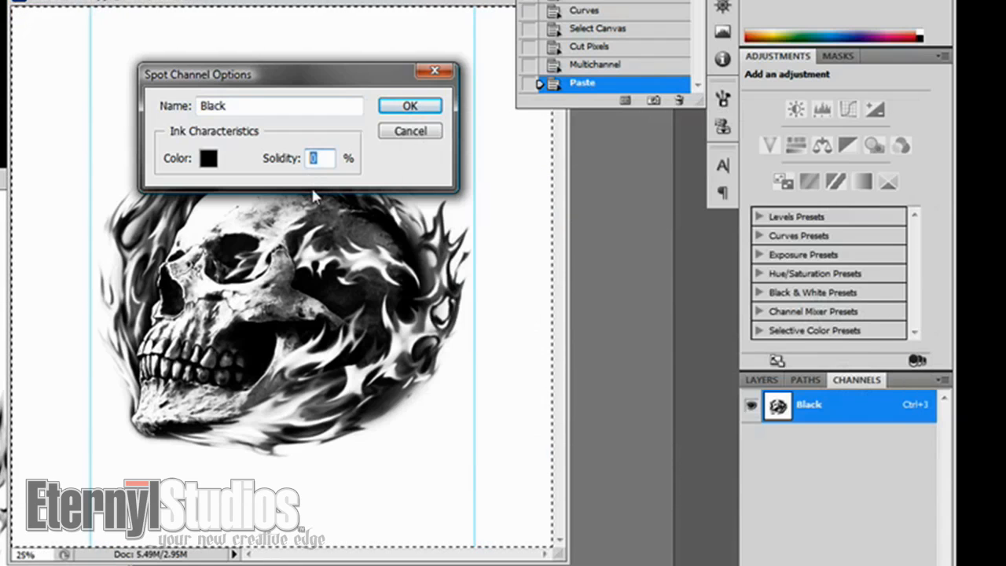
type("0")
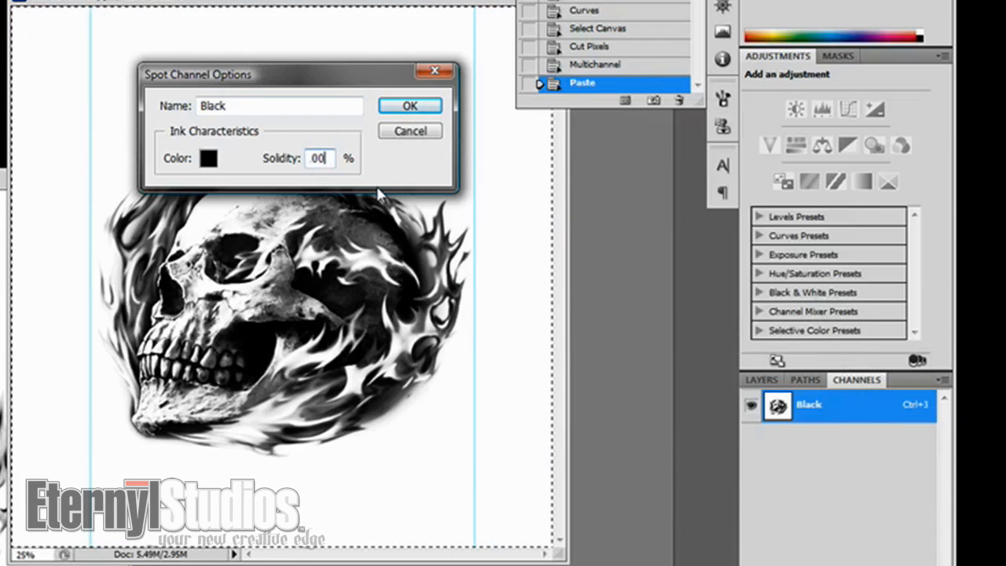
type("100")
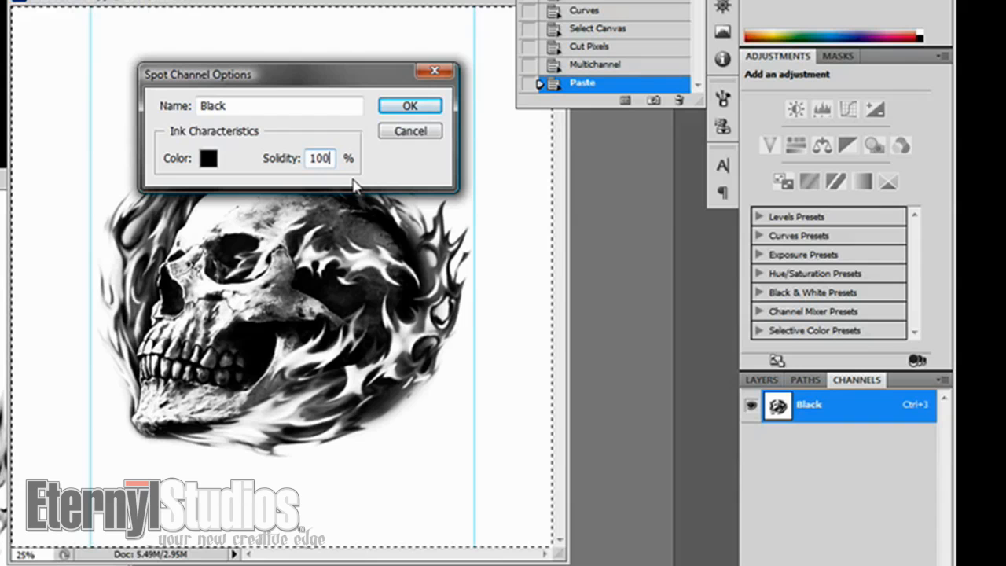
left_click(279, 106)
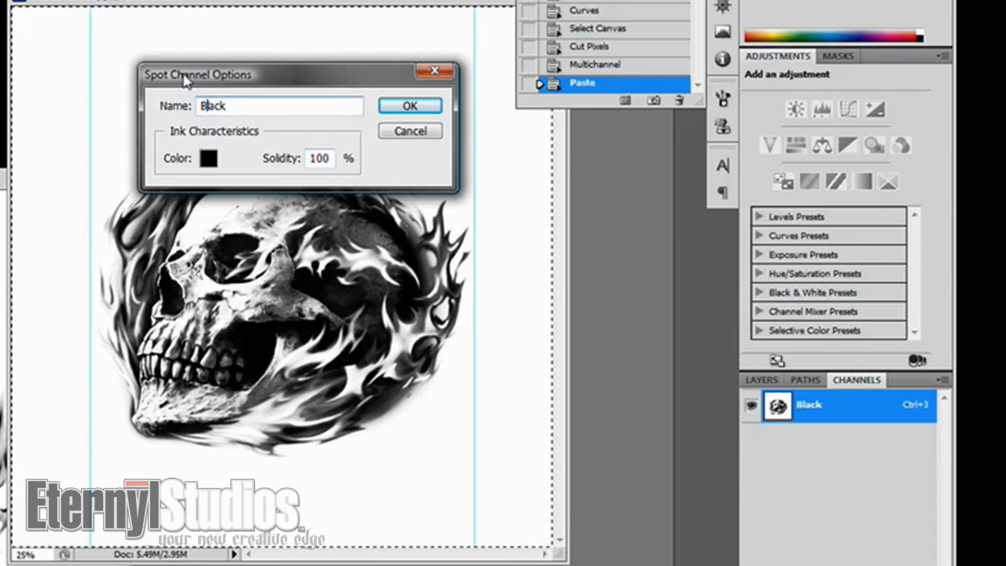
type("PAN")
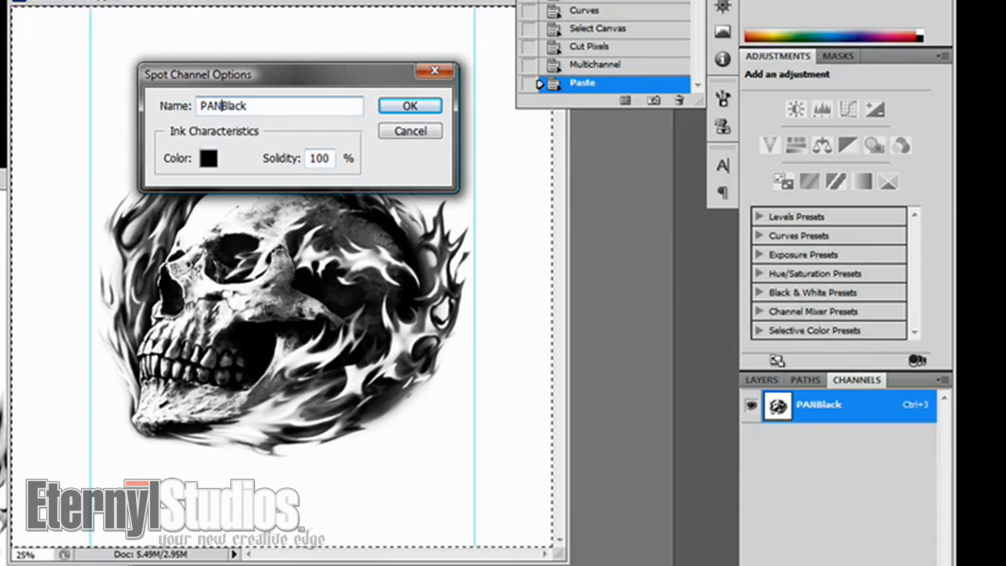
type("PANTONE Black")
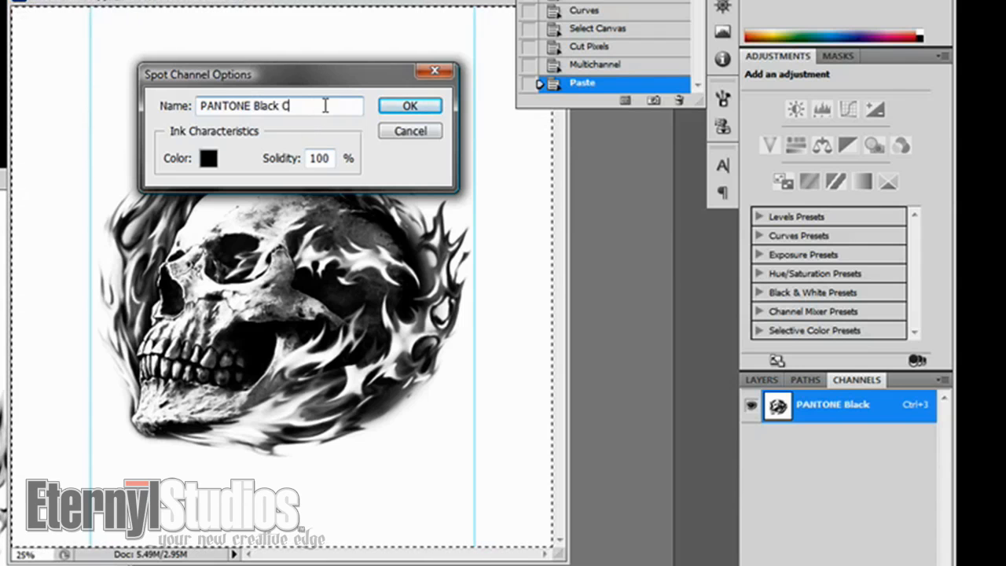
type("C")
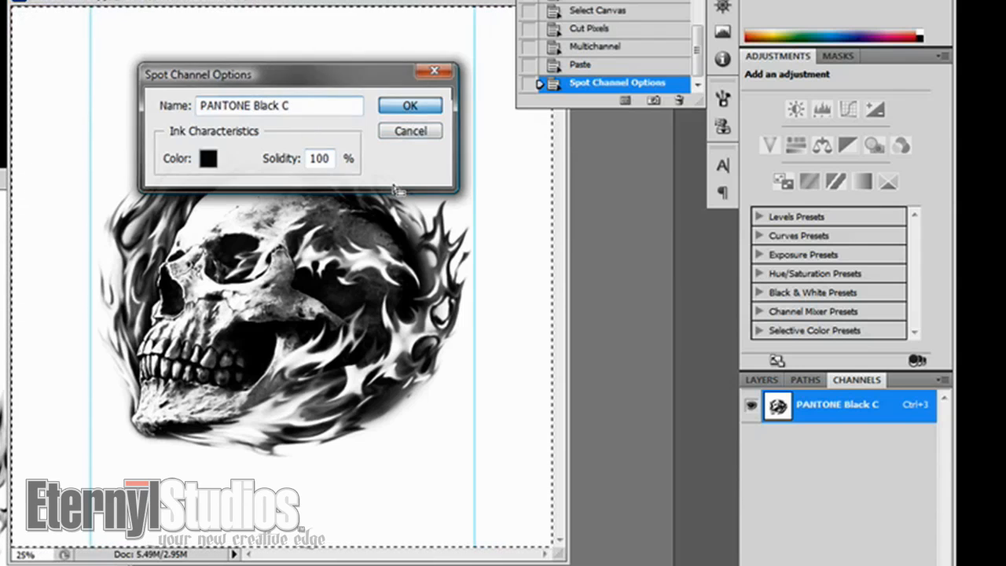
left_click(409, 105)
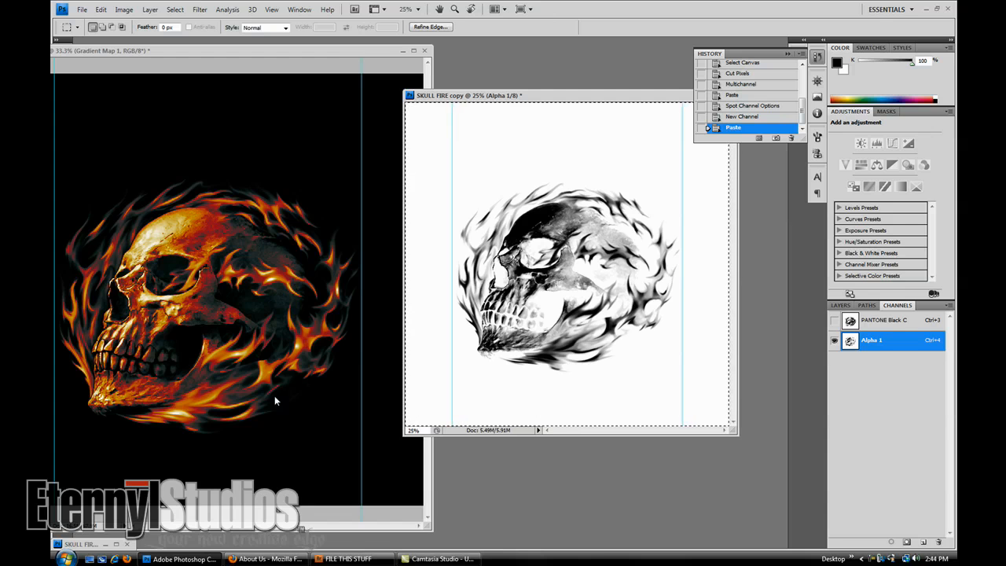
mouse_move(367, 407)
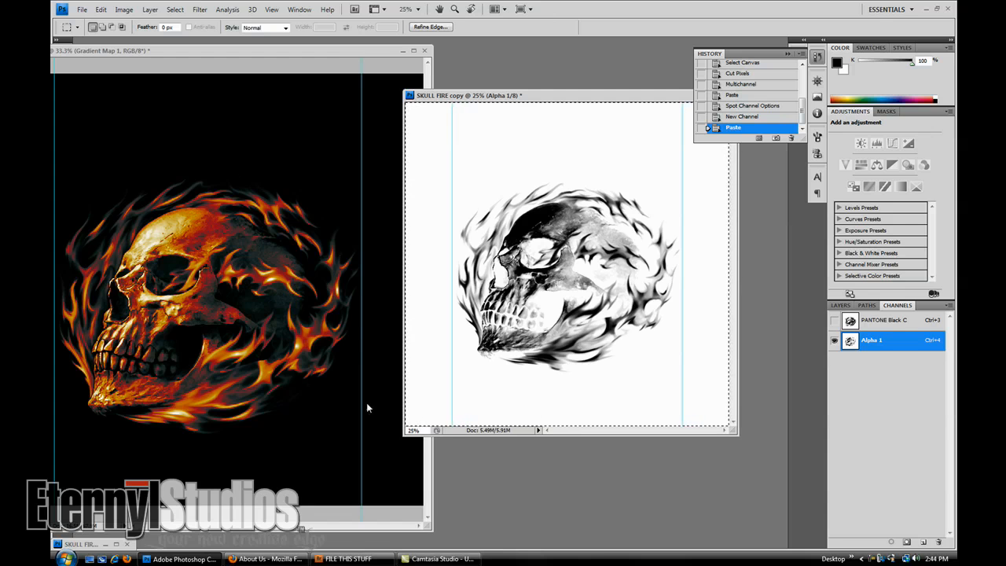
mouse_move(303, 403)
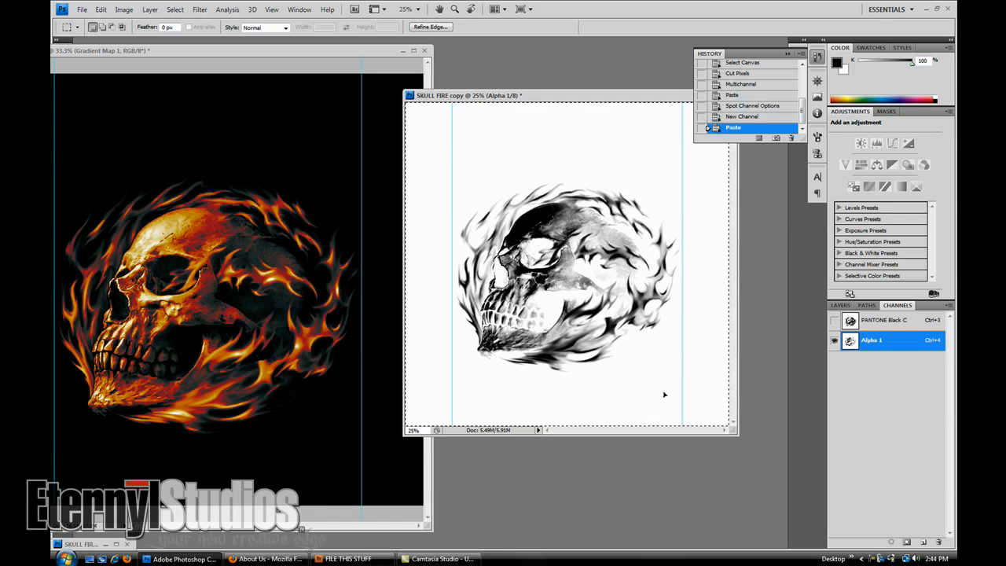
mouse_move(291, 285)
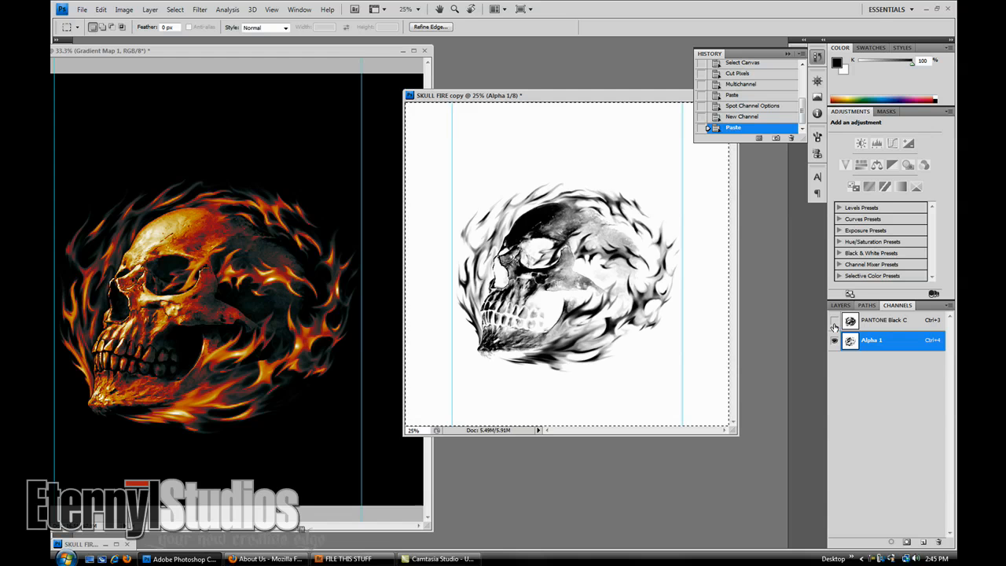
Step: Rename Alpha 1 to UNDERBASE White as a Spot Color channel with white ink, solidity 100
double_click(873, 340)
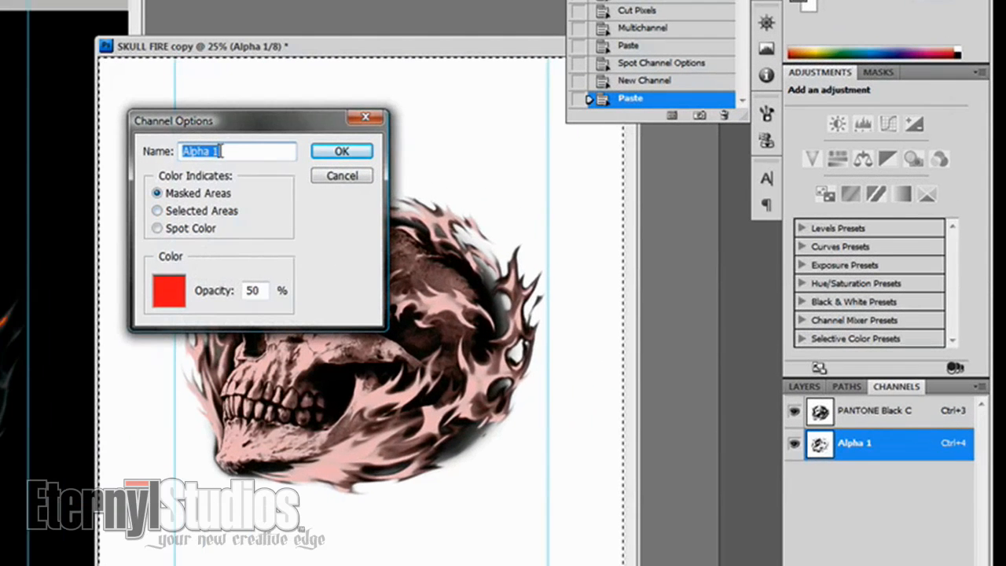
type("UNDER")
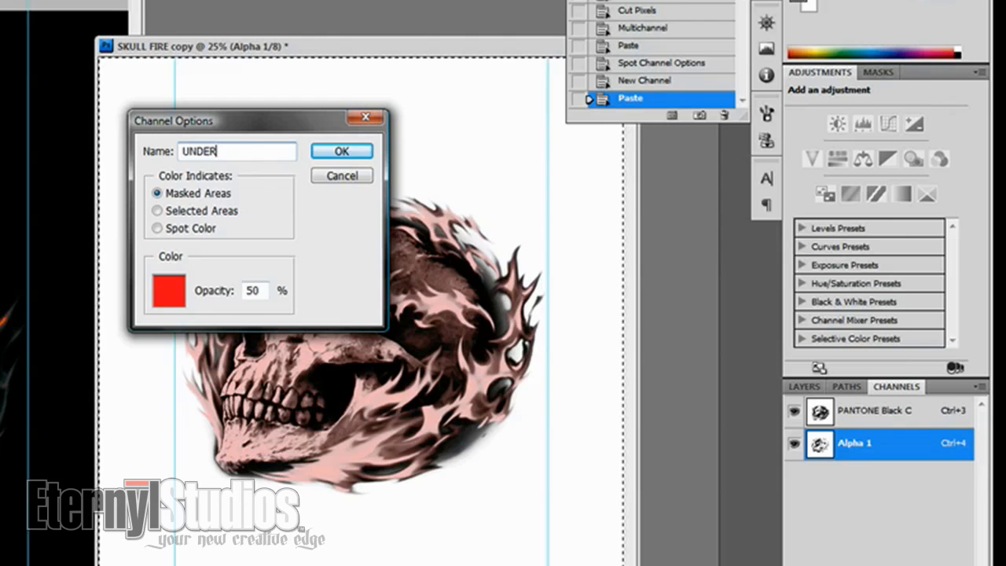
type("BASE")
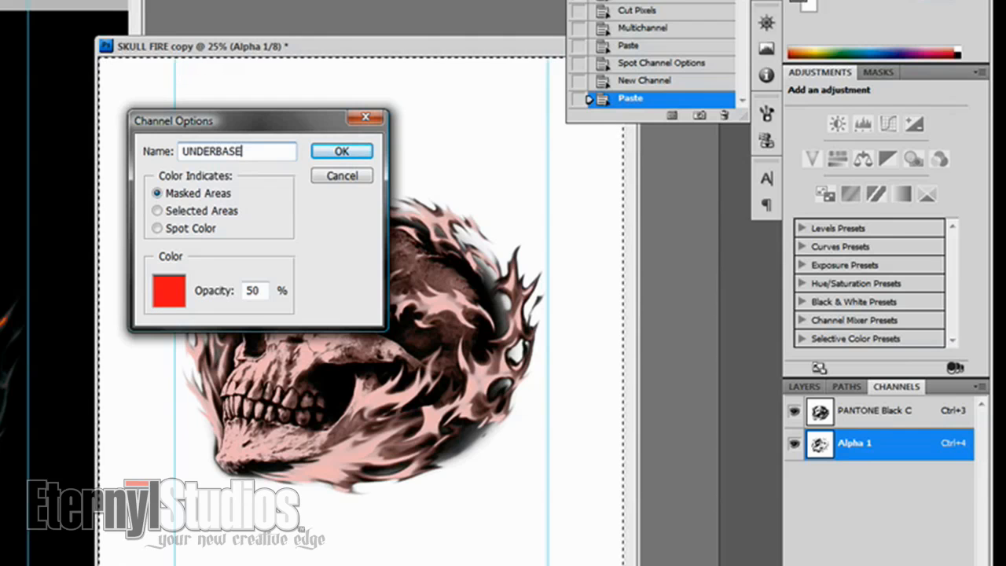
type("White")
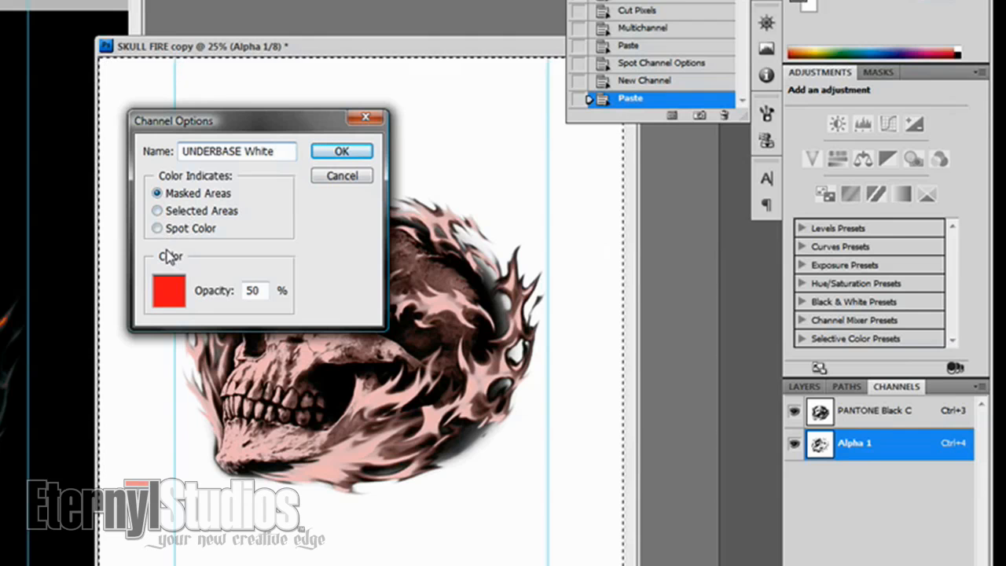
left_click(156, 228)
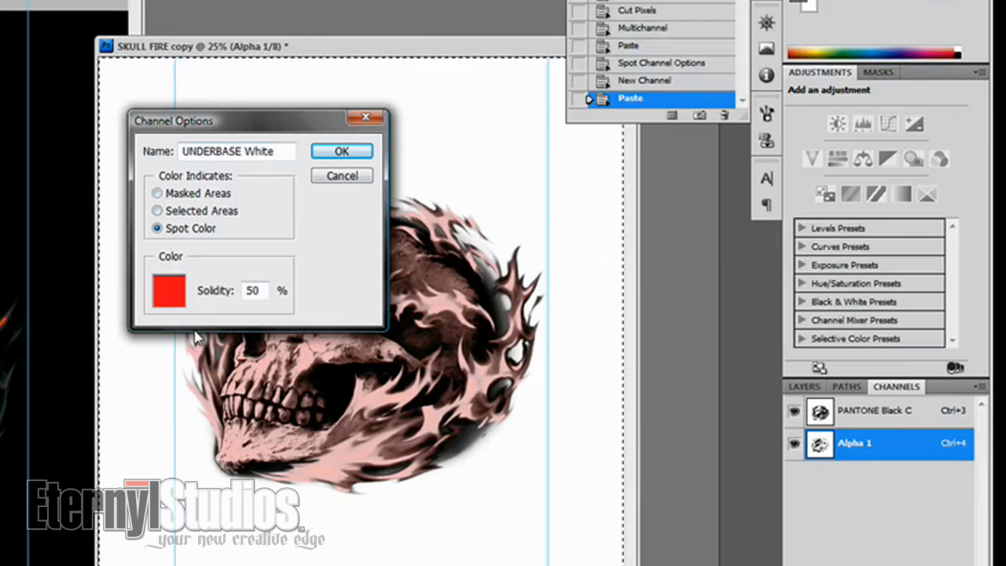
left_click(168, 291)
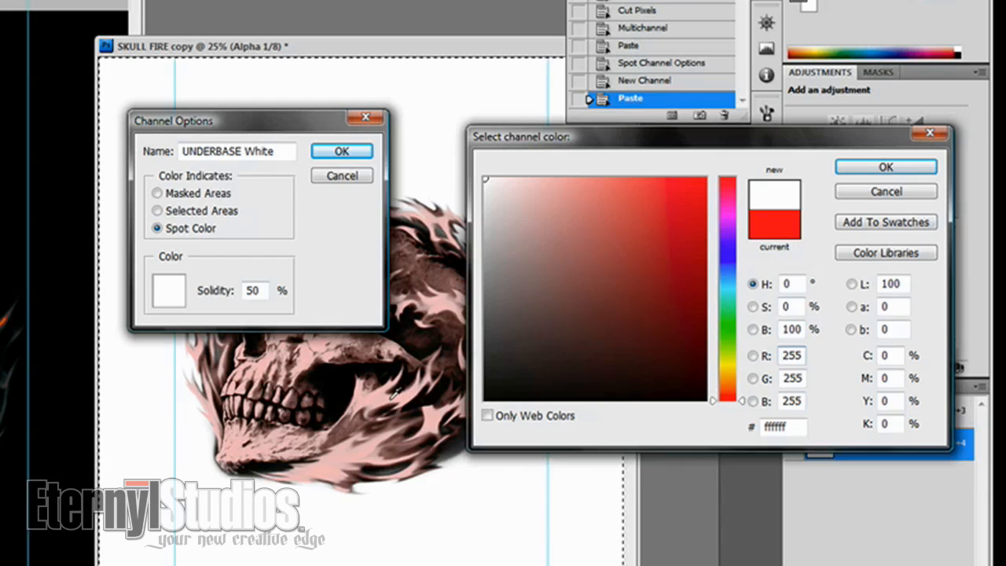
left_click(791, 356)
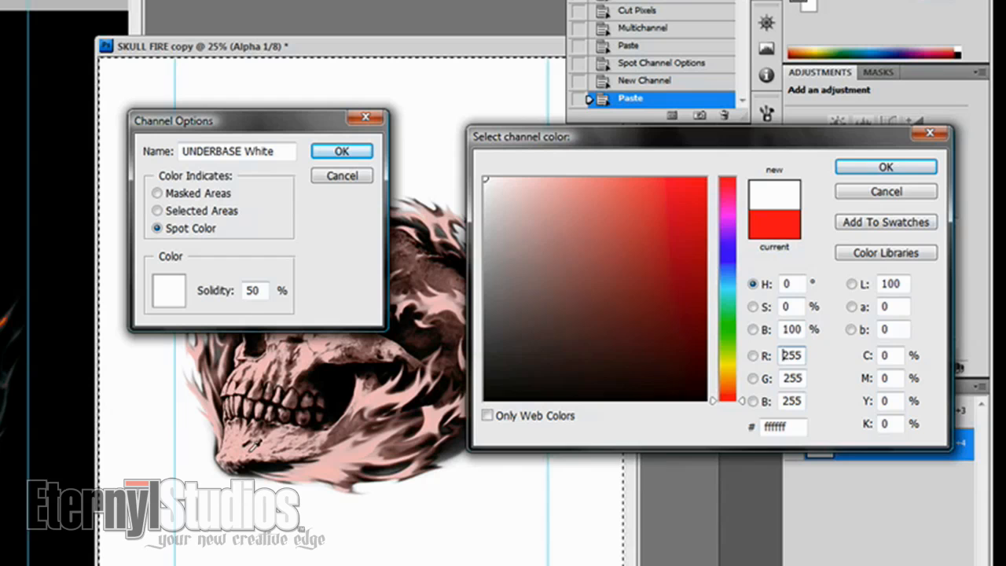
left_click(887, 167)
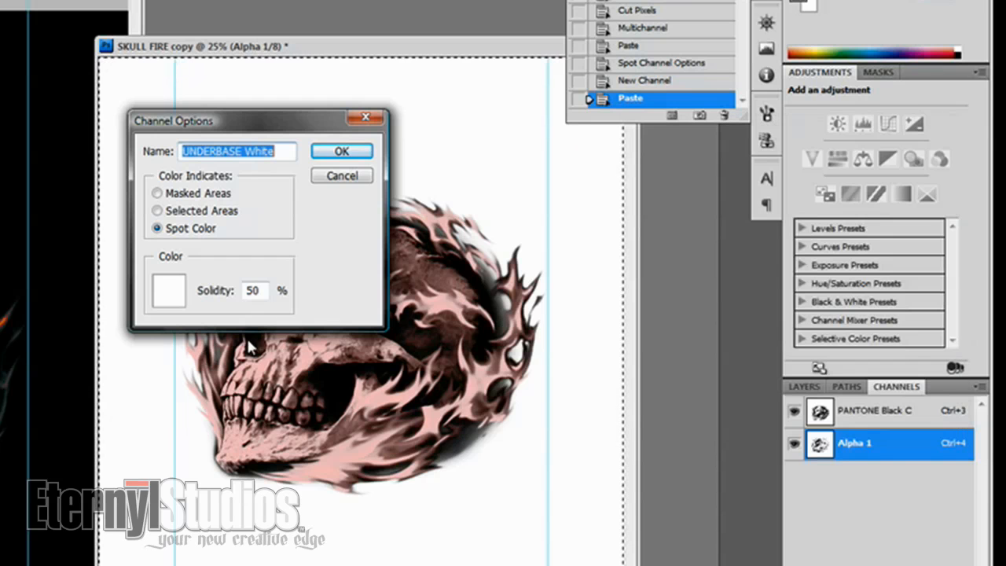
left_click(253, 290)
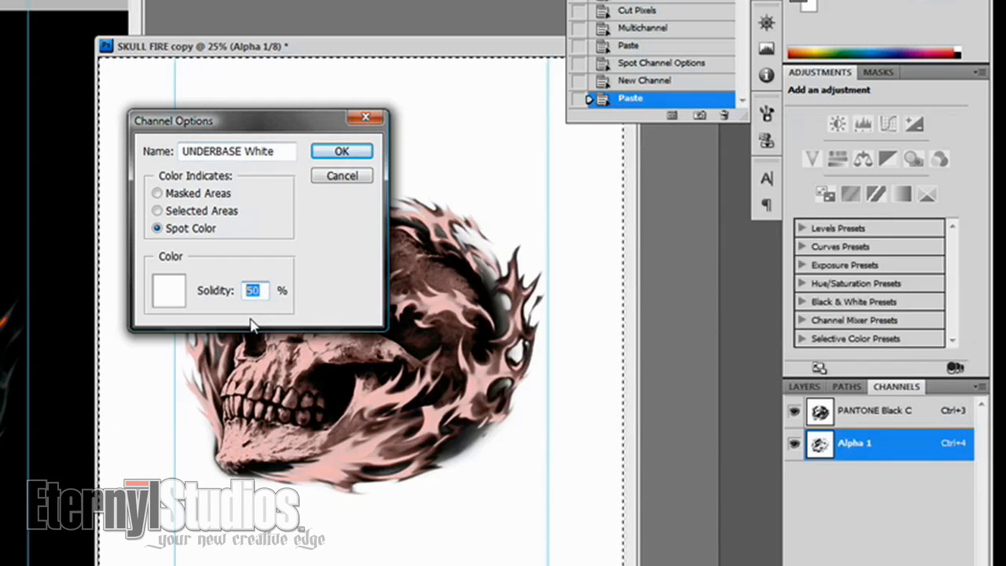
type("100")
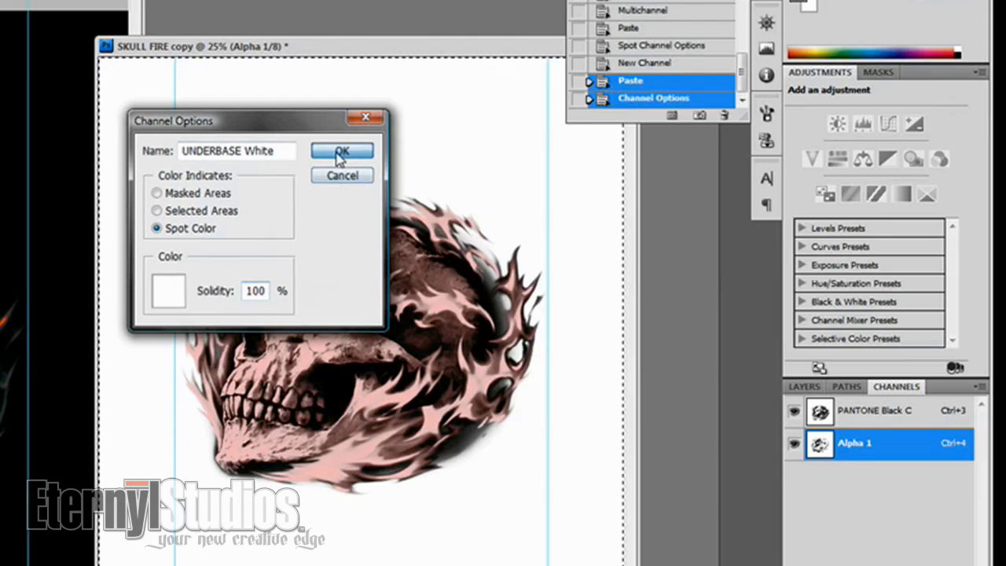
left_click(342, 151)
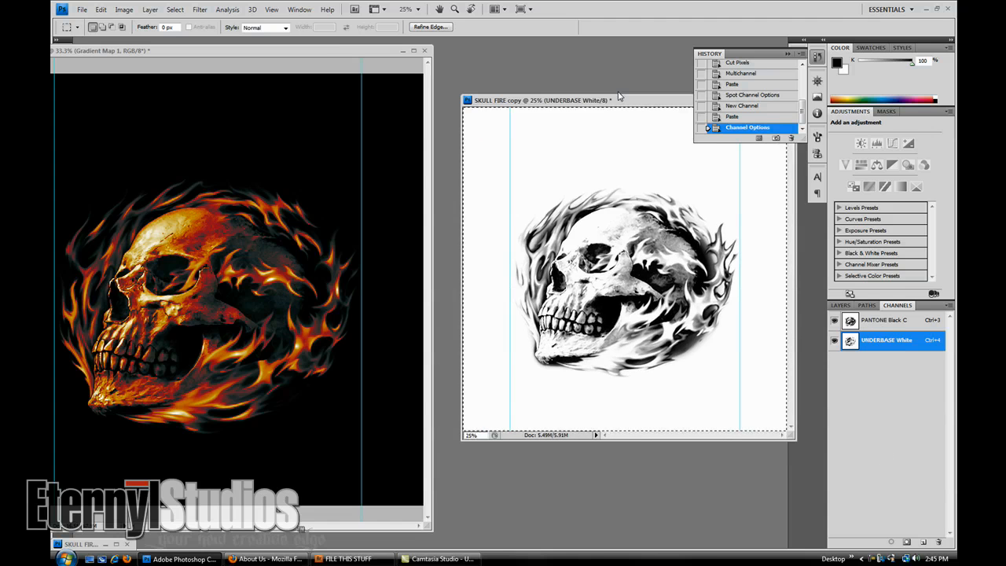
Step: Bring up the Save As dialog for the SKULL FIRE copy document
left_click(82, 9)
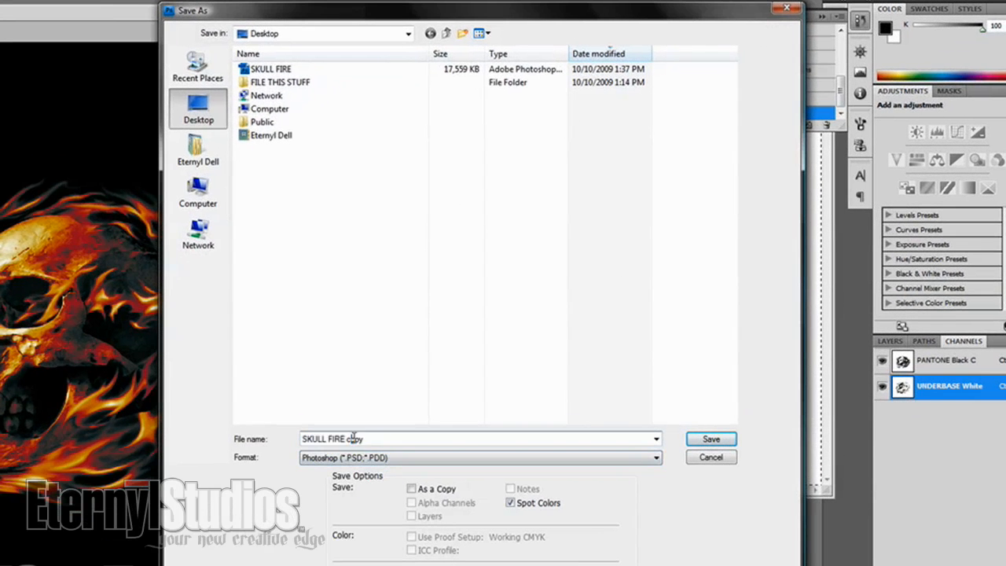
Step: Save as SKULL FIRE SEP_DCS in Photoshop DCS 2.0 (*.EPS) format with Spot Colors checked
type("SKULL FIRE SEP")
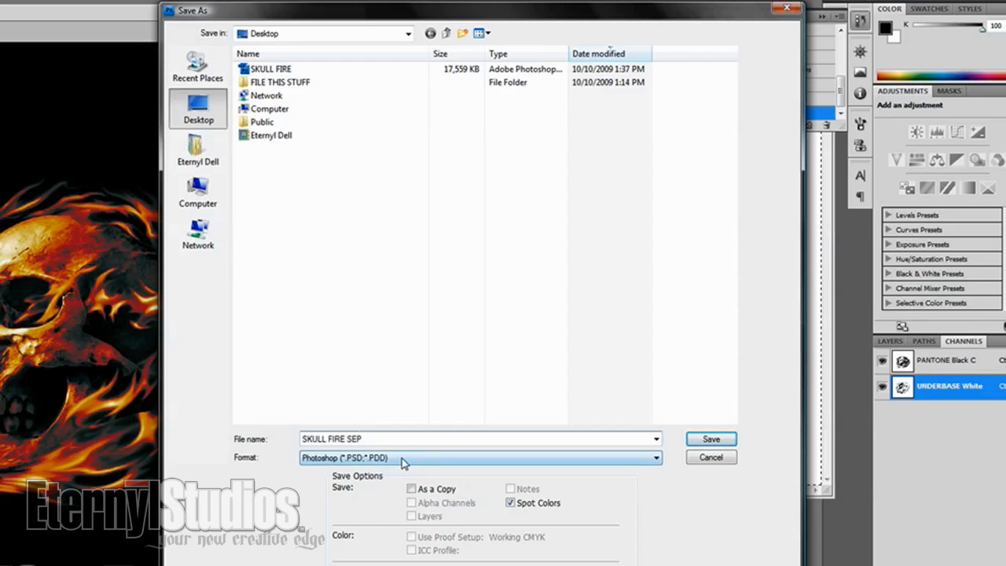
left_click(479, 458)
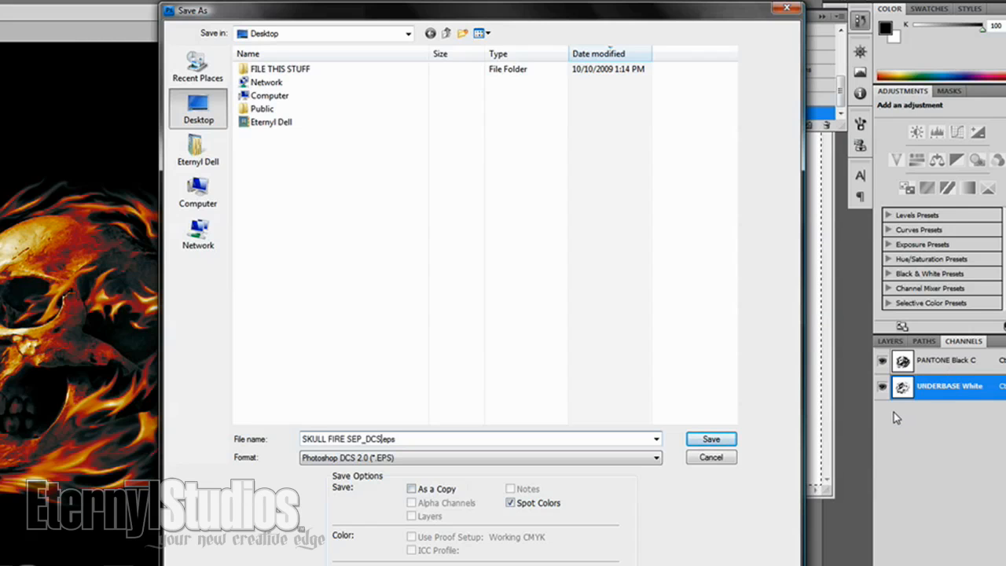
mouse_move(920, 418)
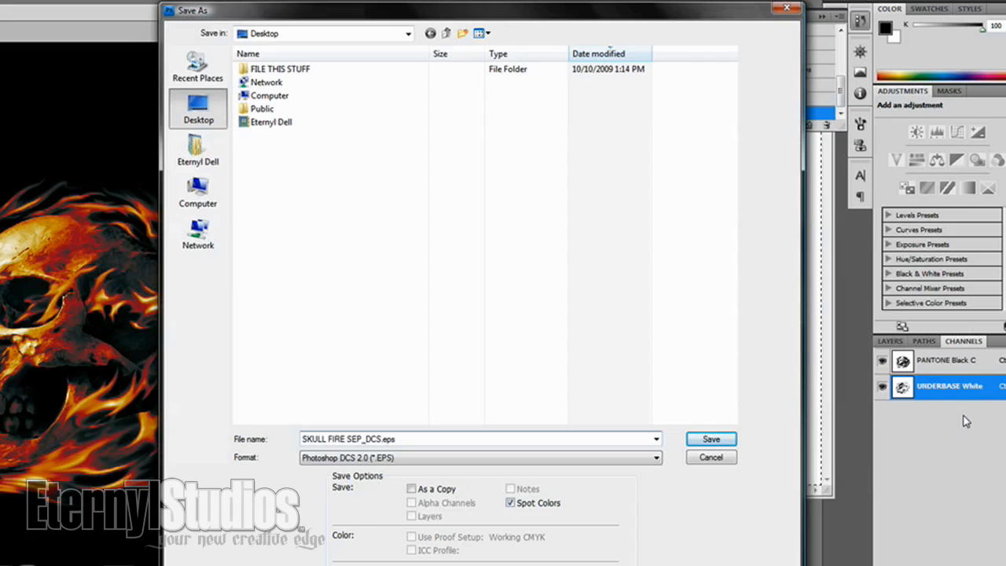
mouse_move(925, 430)
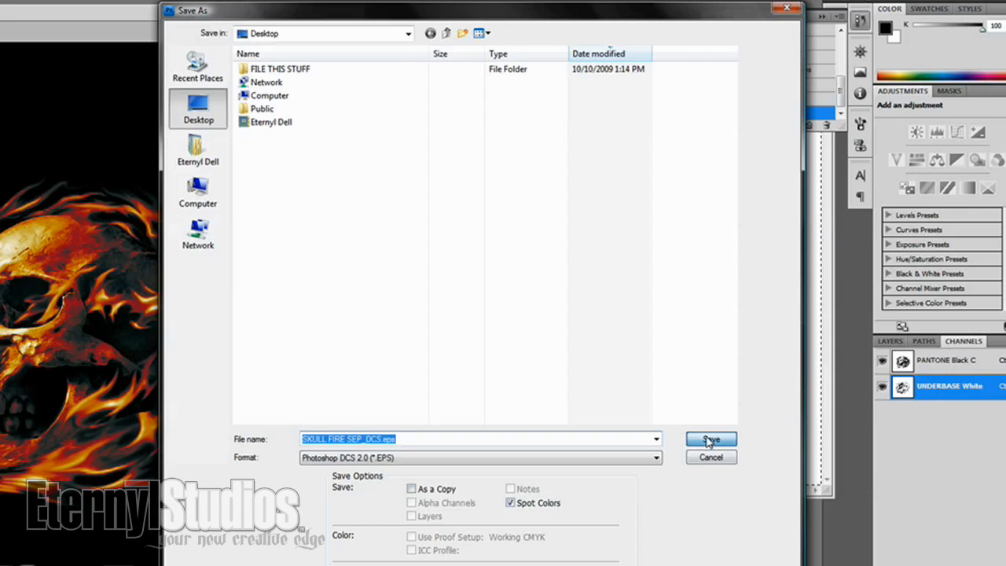
left_click(710, 439)
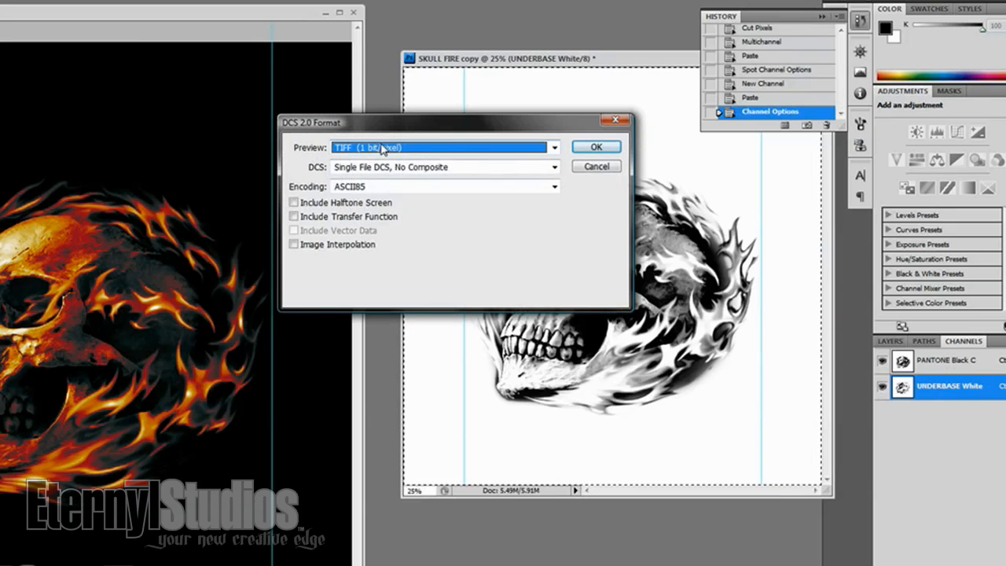
Step: Choose TIFF 8 bits/pixel preview, Single File with Color Composite, plus halftone screen and transfer function
left_click(555, 147)
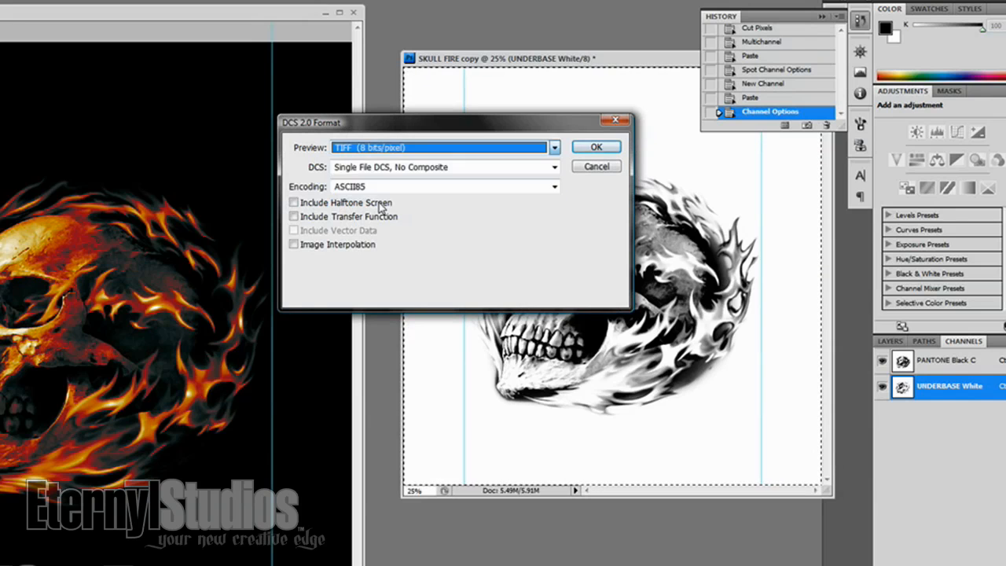
mouse_move(510, 174)
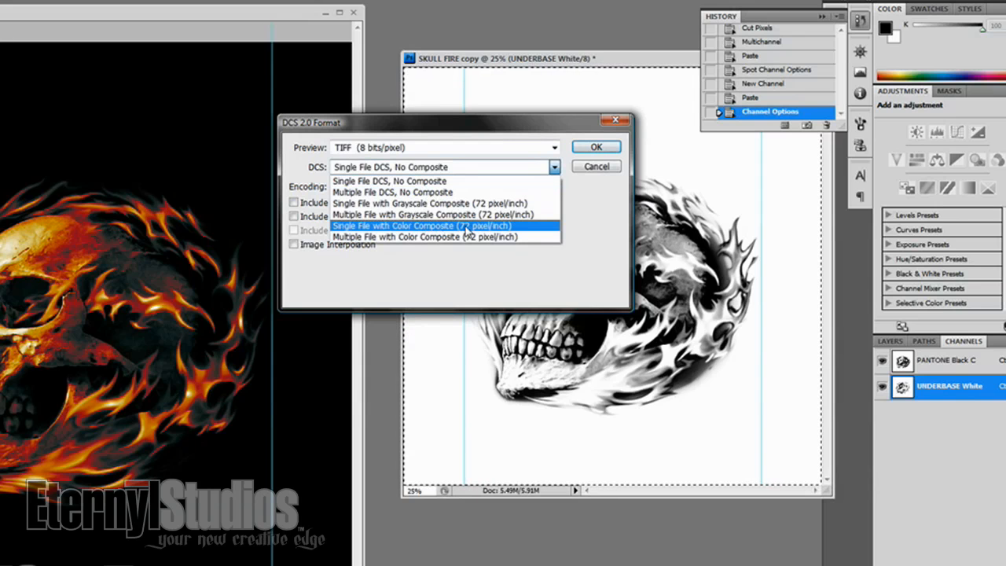
left_click(422, 226)
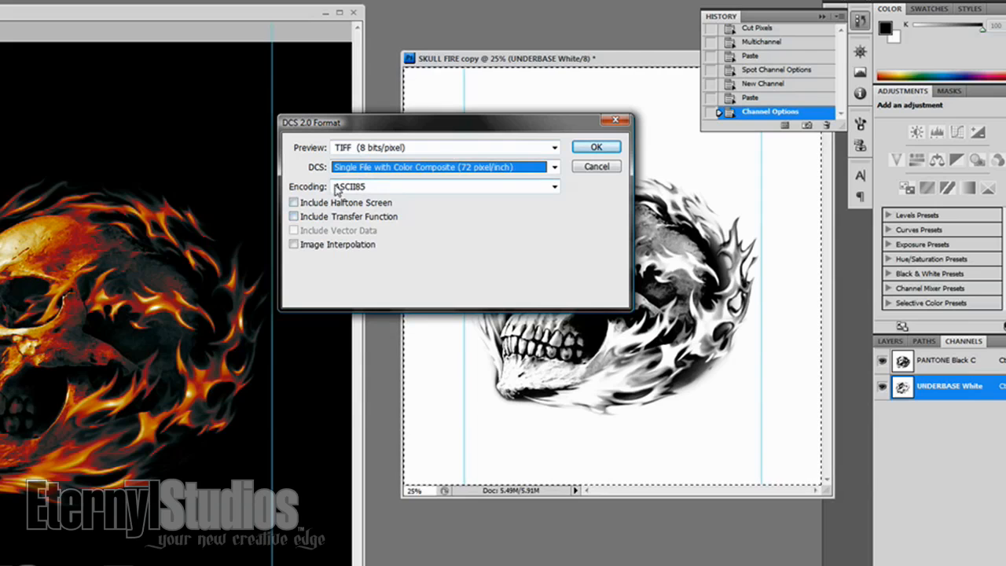
left_click(294, 202)
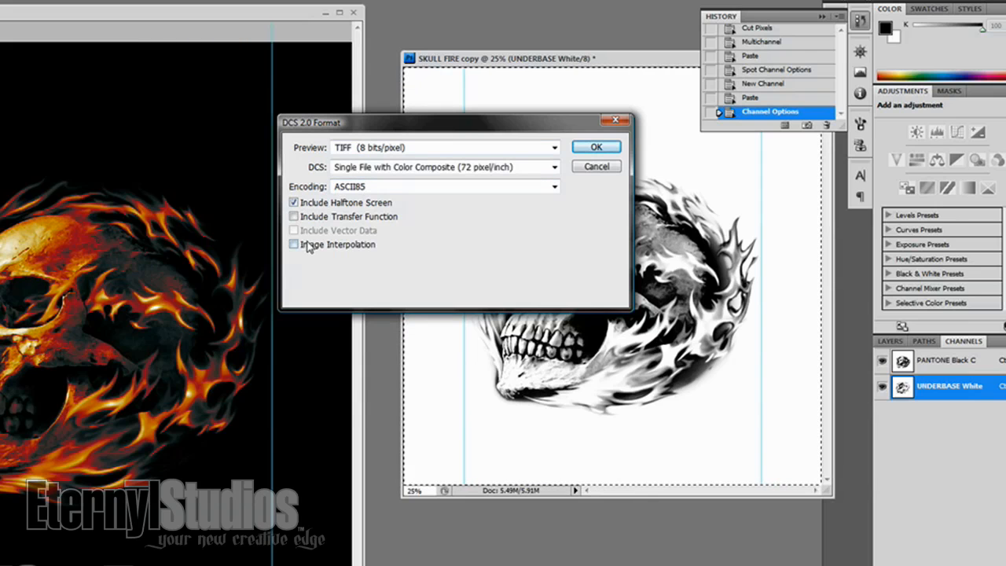
left_click(294, 216)
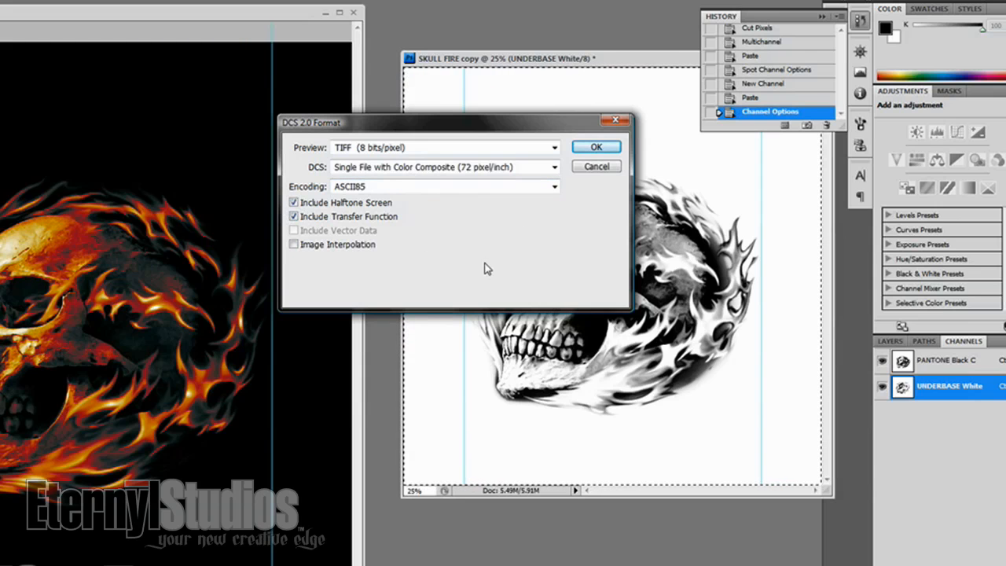
mouse_move(470, 220)
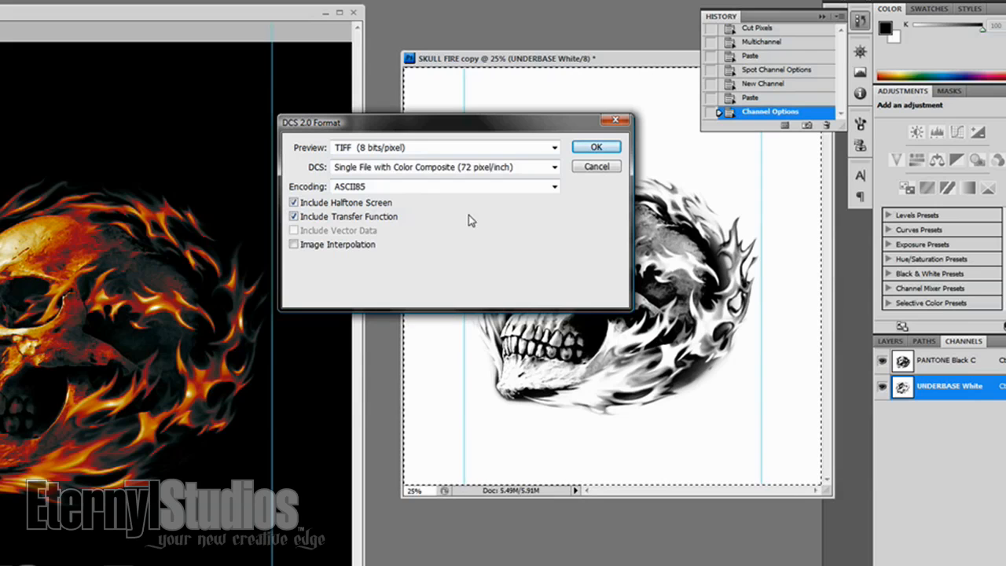
mouse_move(484, 234)
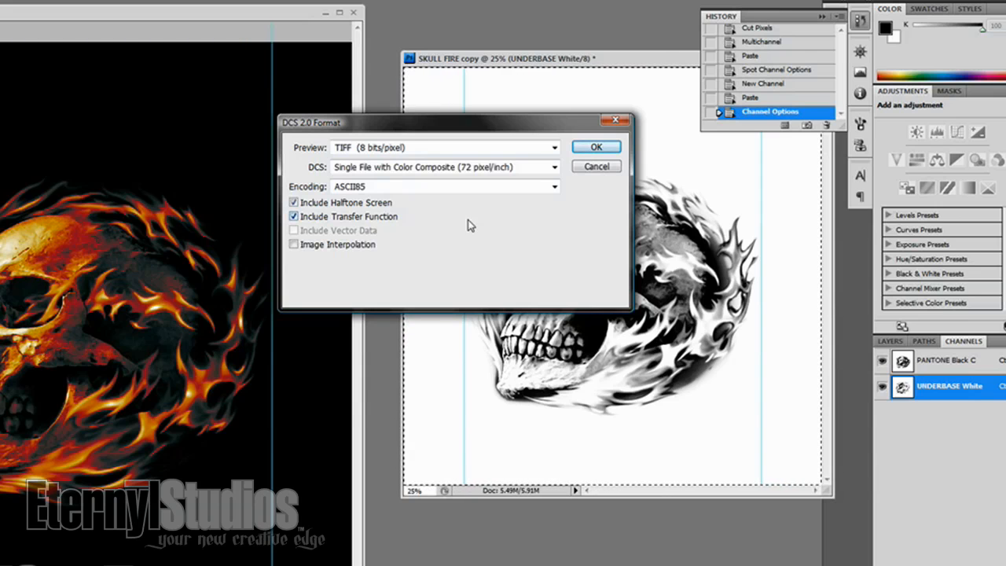
left_click(596, 147)
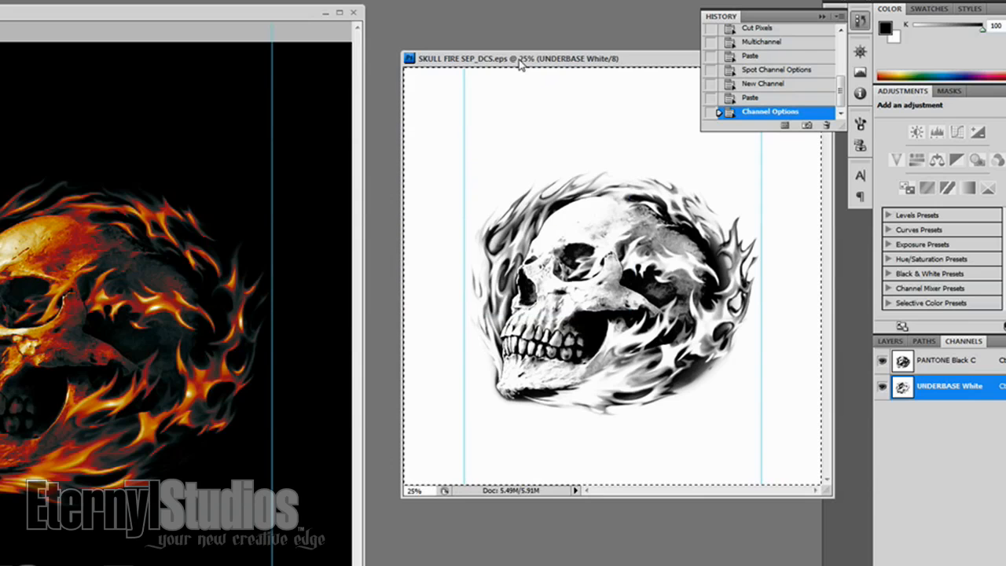
Step: Flatten all SKULL FIRE.psd layers into a single Background layer
left_click(339, 12)
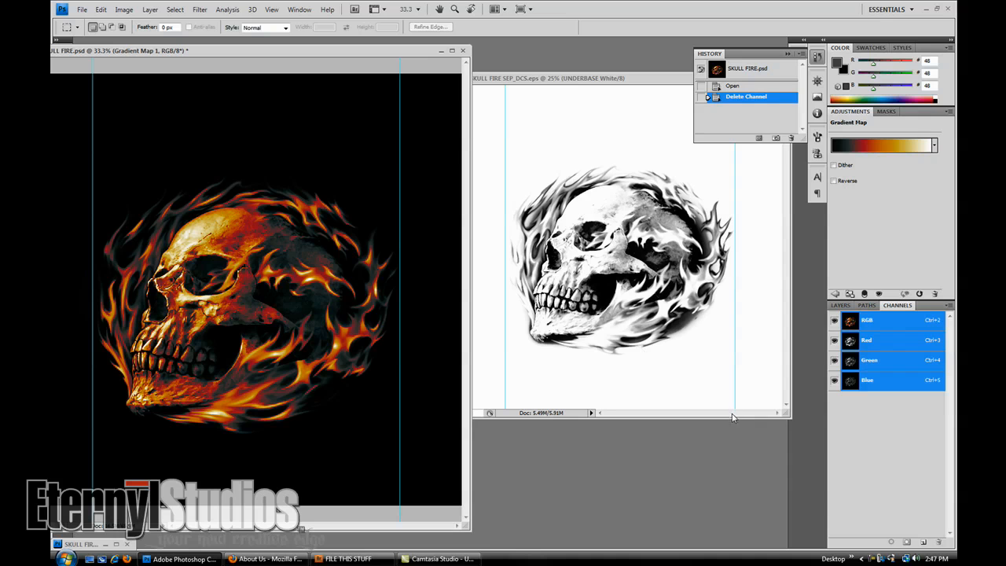
mouse_move(872, 375)
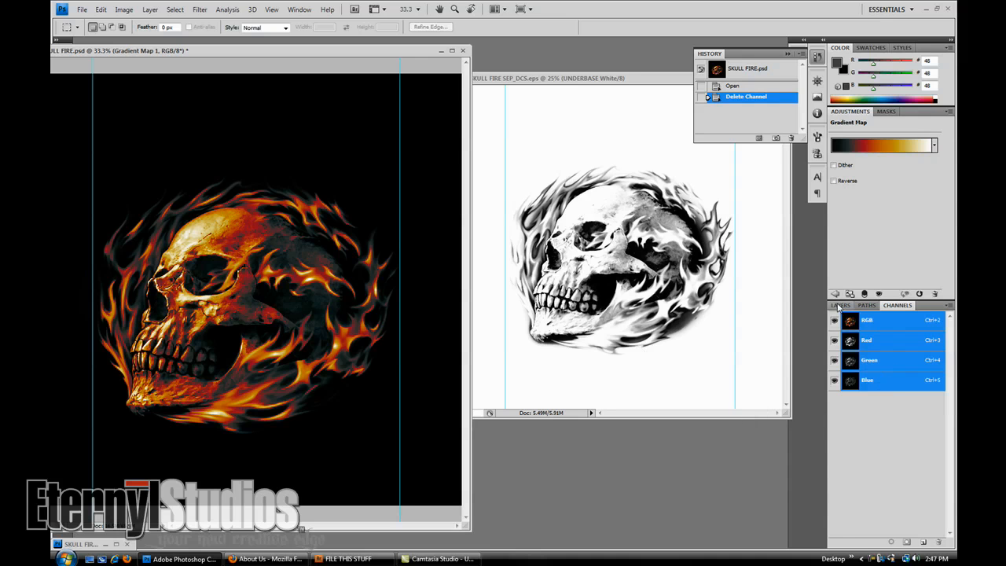
left_click(840, 305)
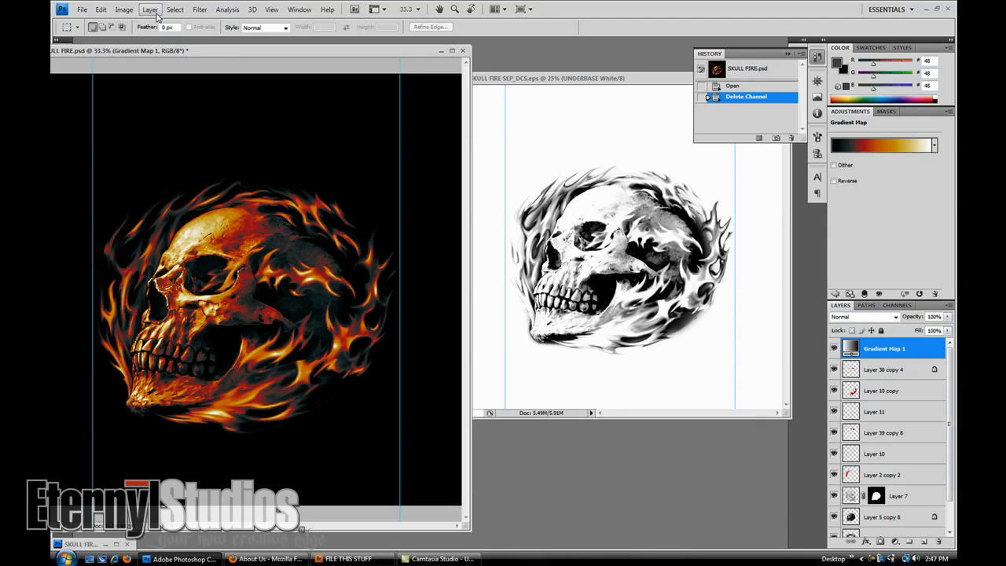
left_click(150, 9)
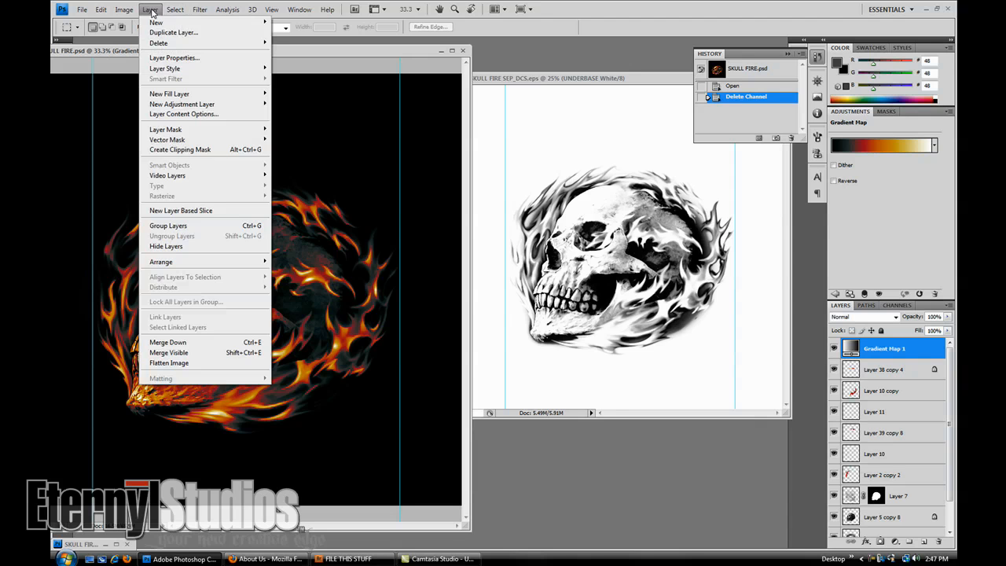
mouse_move(169, 363)
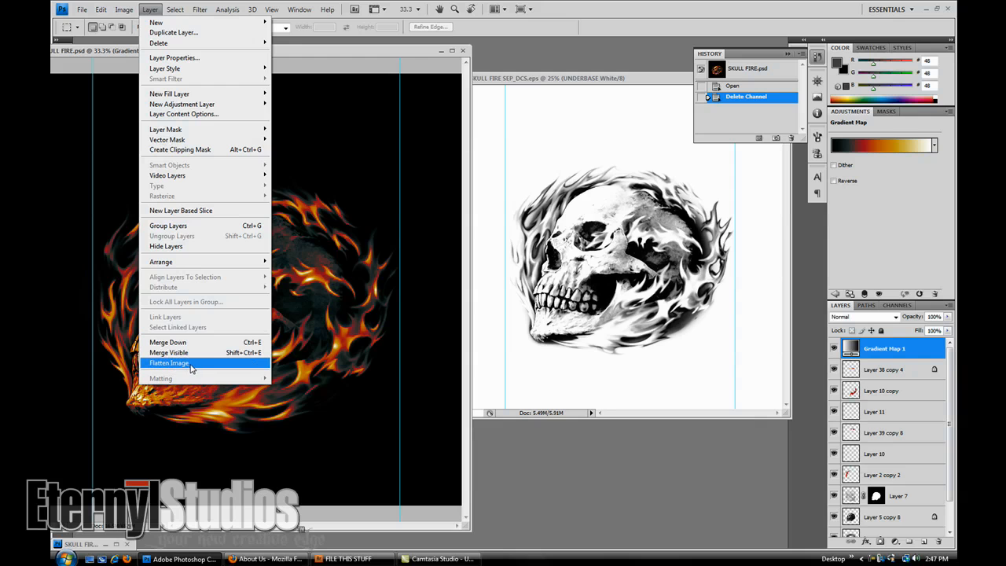
left_click(169, 363)
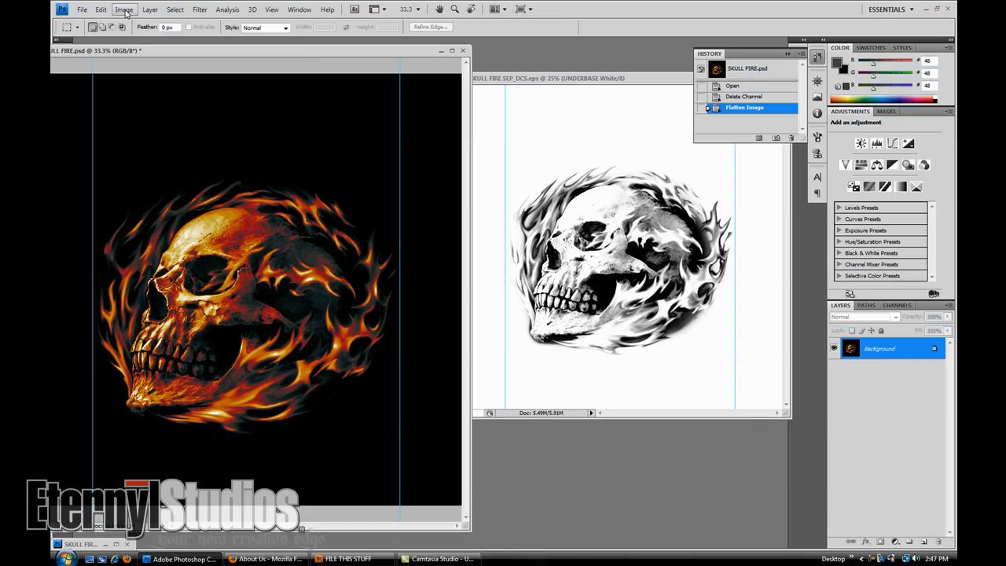
left_click(898, 305)
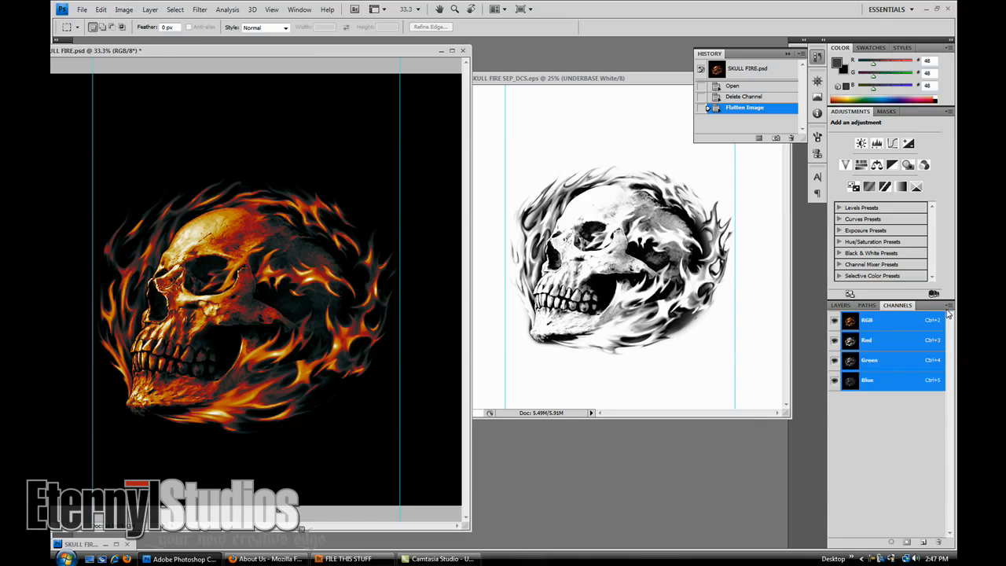
left_click(947, 305)
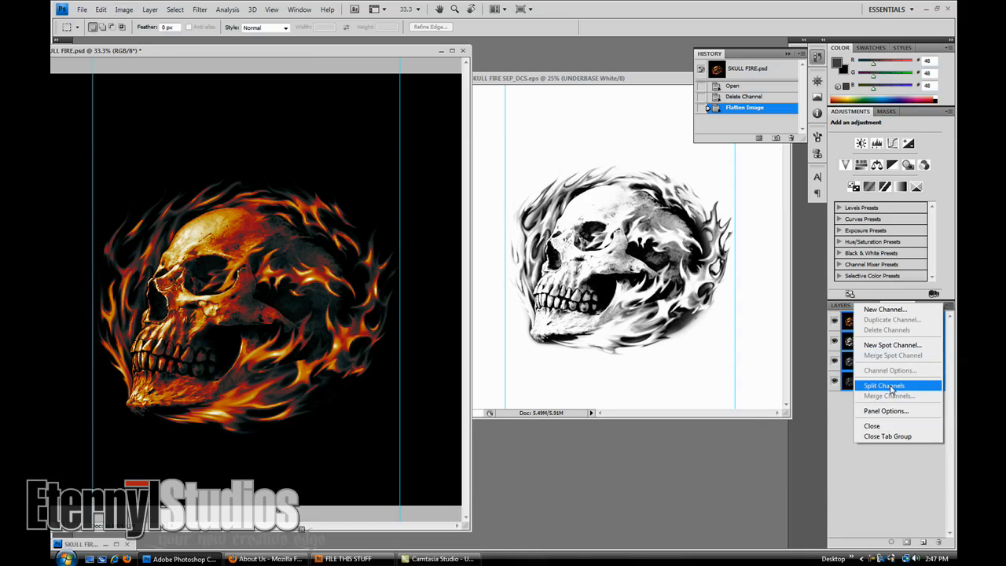
Step: Split Channels into R, G and B documents, closing Red and Green without saving
left_click(884, 386)
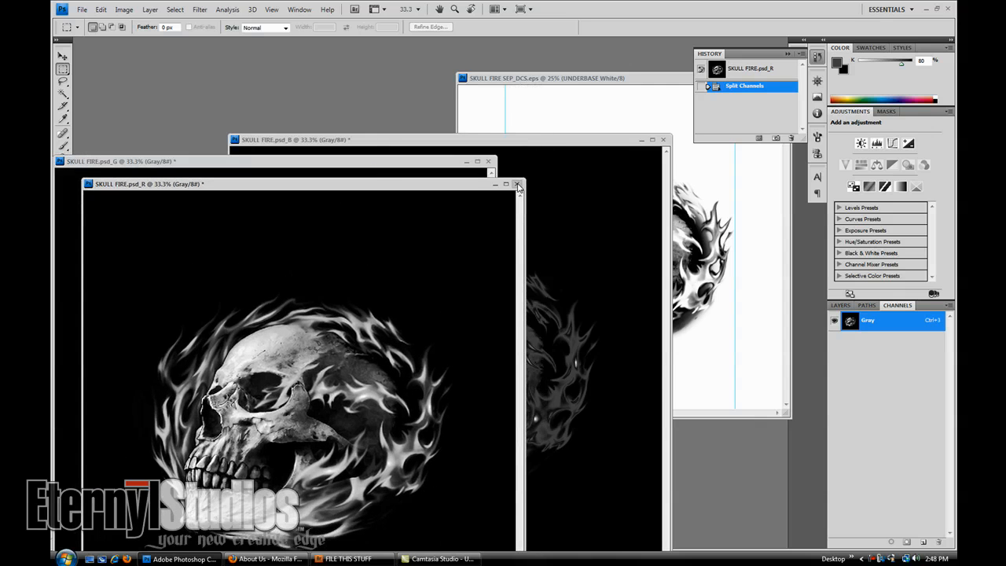
left_click(518, 184)
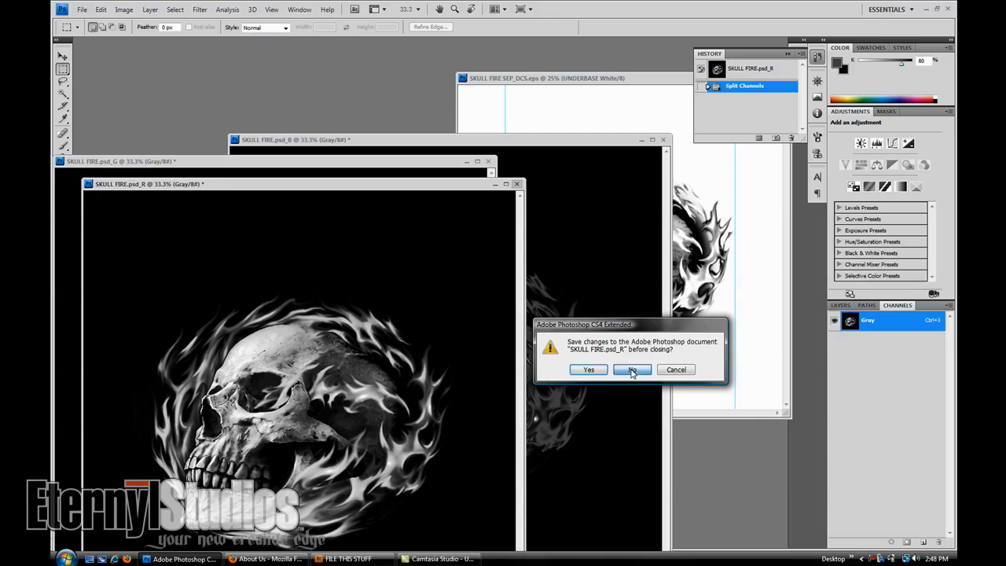
left_click(632, 370)
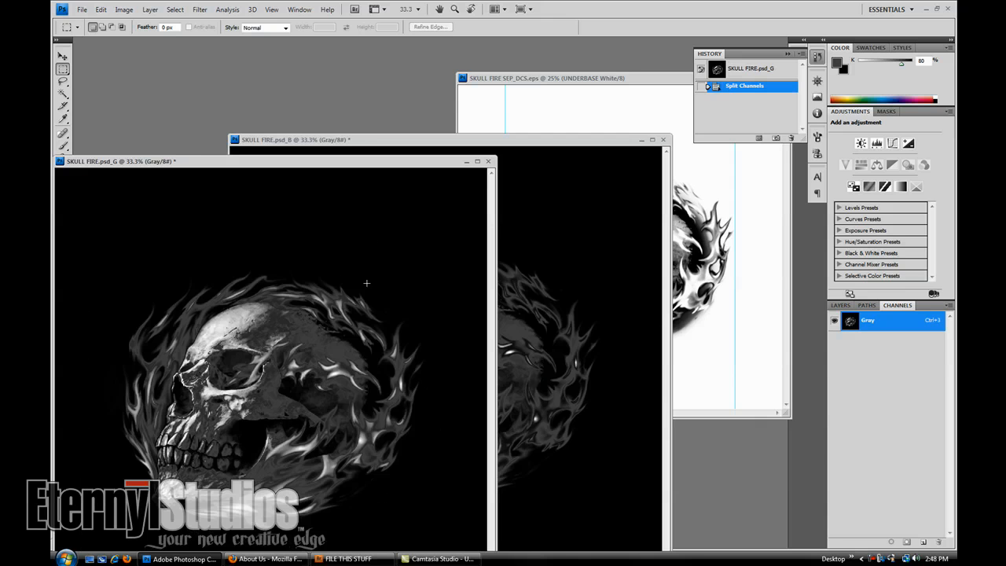
left_click(488, 161)
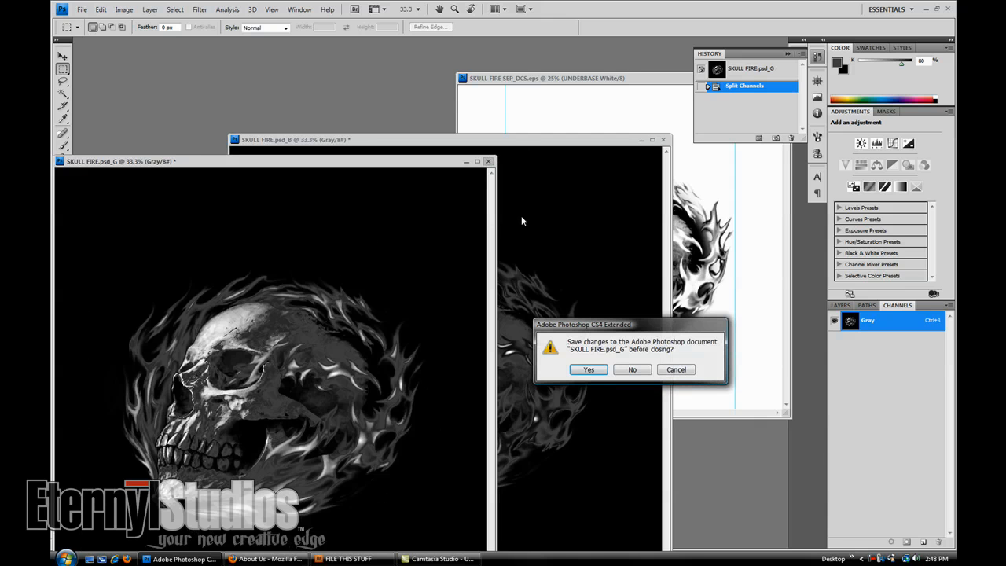
left_click(632, 370)
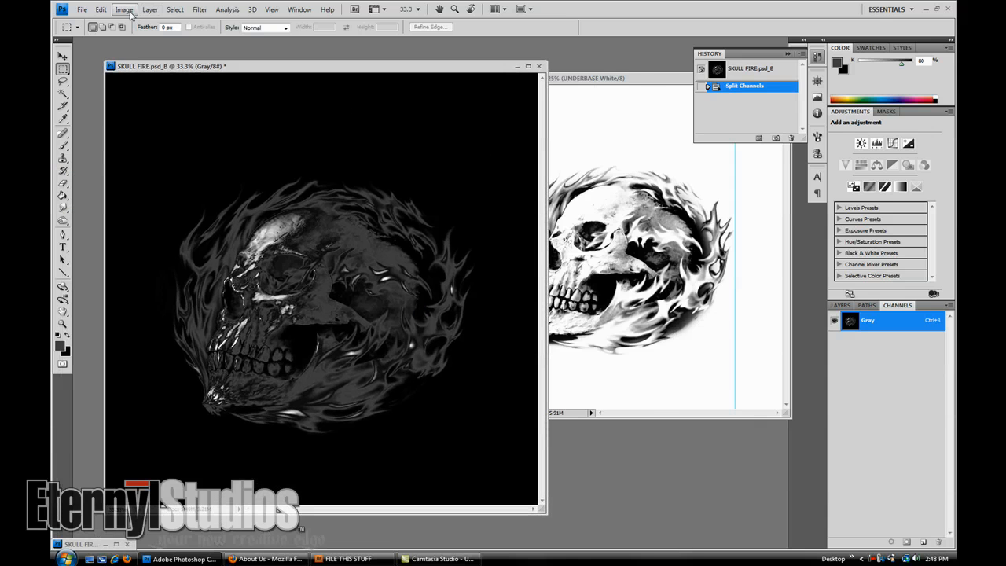
left_click(124, 8)
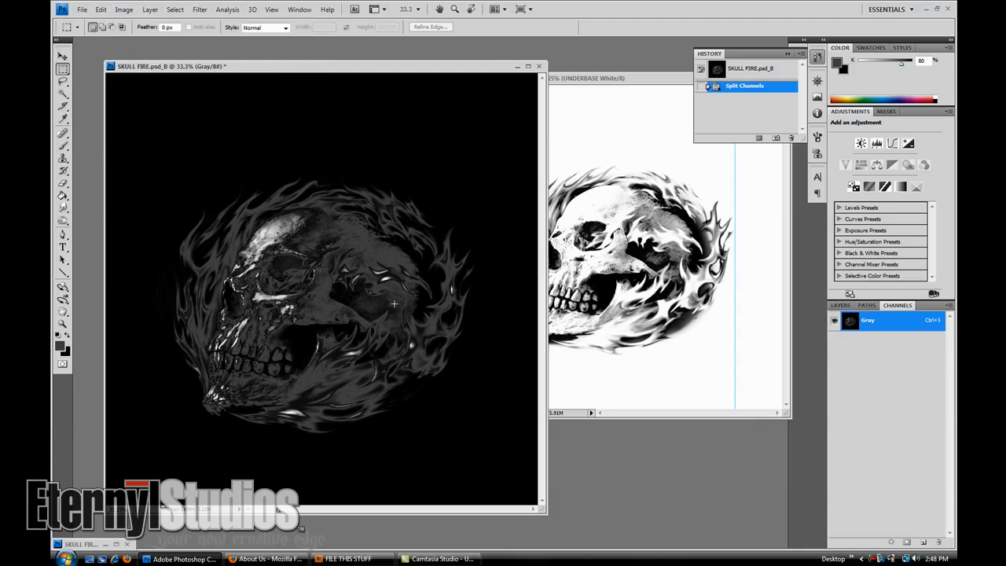
Step: Darken the SKULL FIRE Blue channel document with a Curves adjustment
left_click(123, 9)
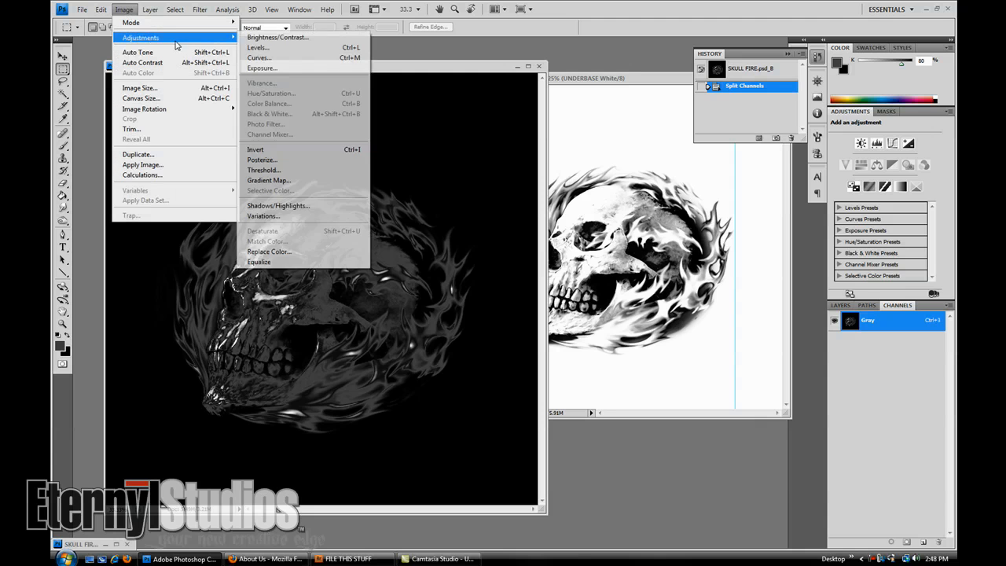
left_click(258, 56)
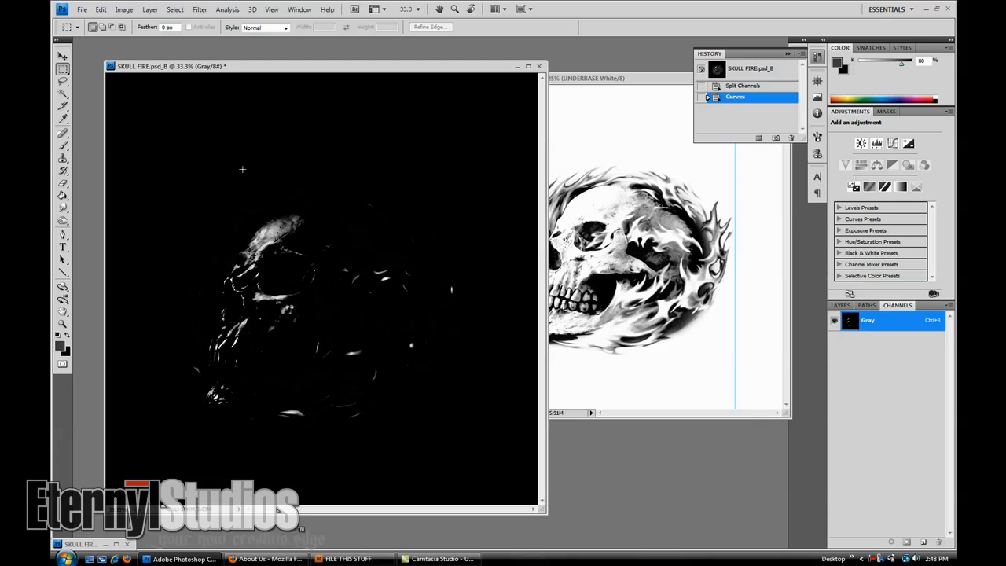
left_click(313, 175)
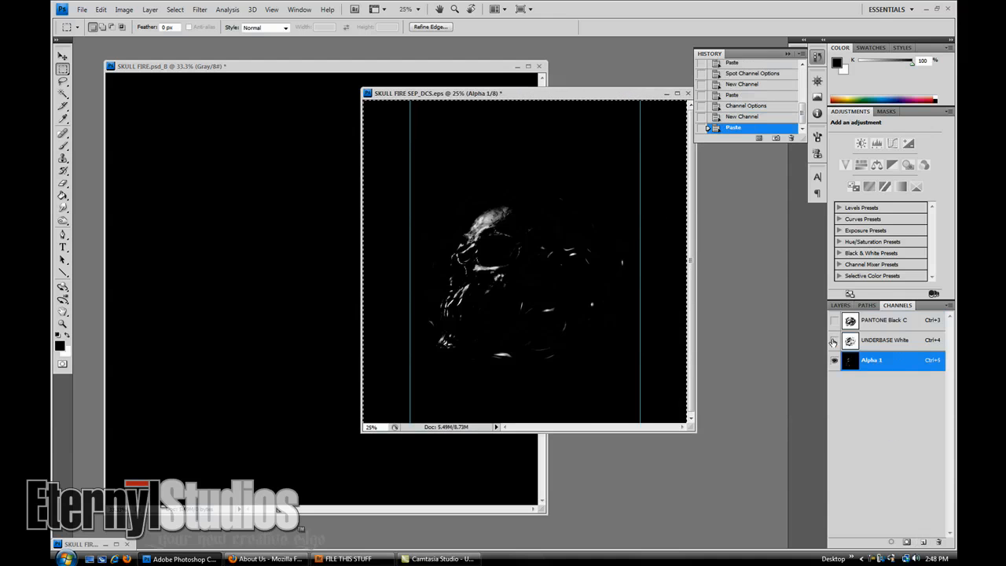
Step: Convert Alpha 1 into the PANTONE Highlight spot channel, then add another blank Alpha 1 channel
double_click(872, 359)
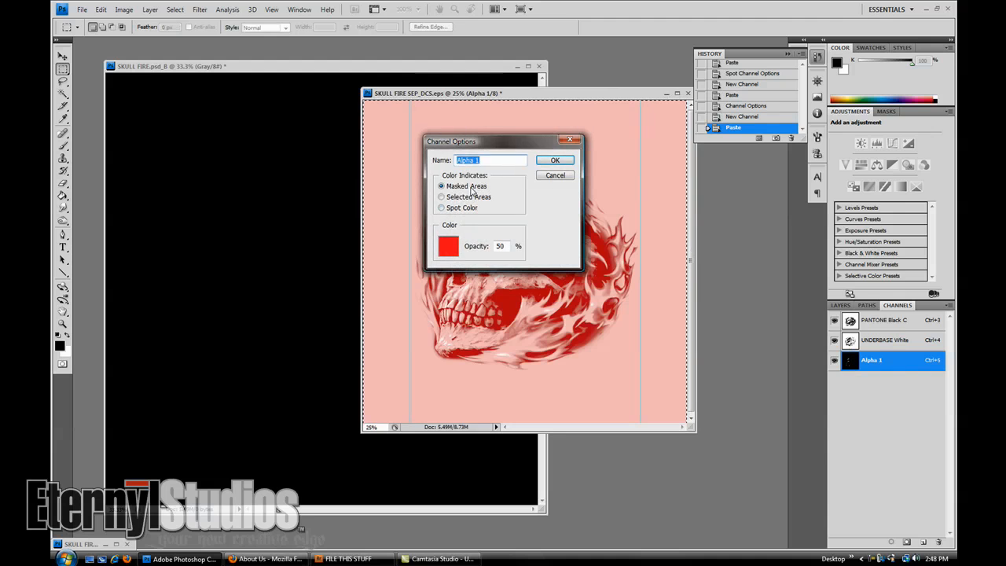
type("PANTONE Highlight")
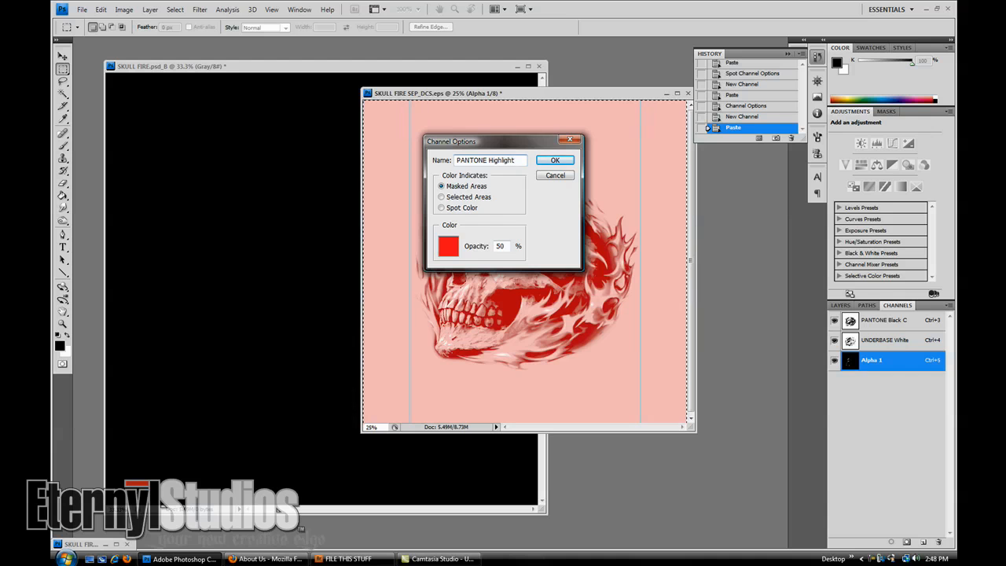
left_click(442, 208)
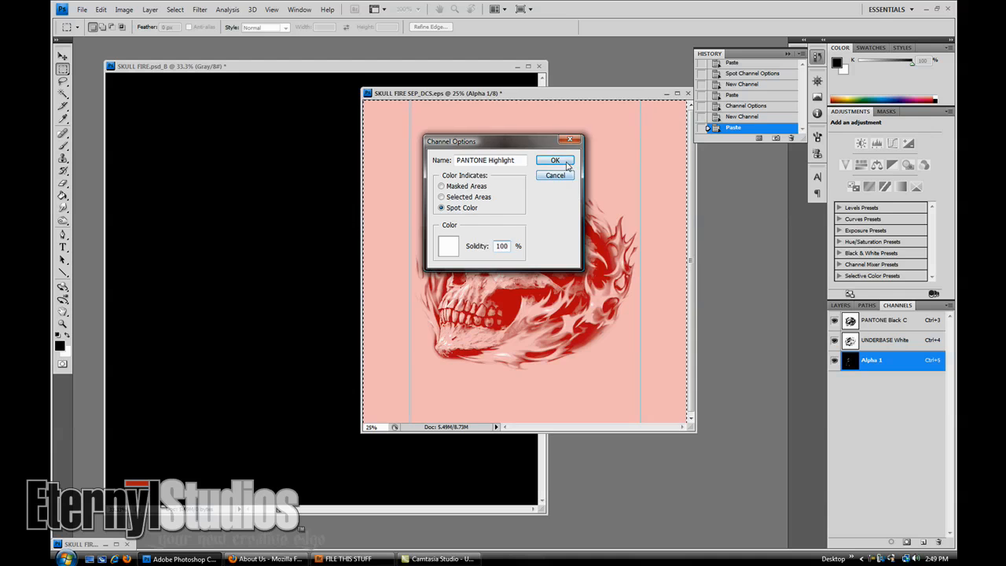
left_click(555, 160)
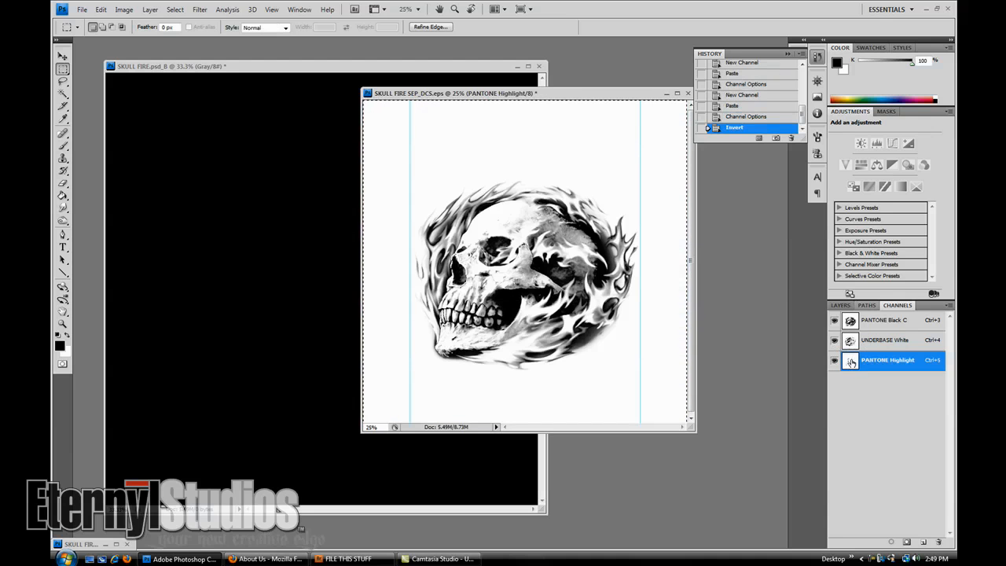
left_click(887, 320)
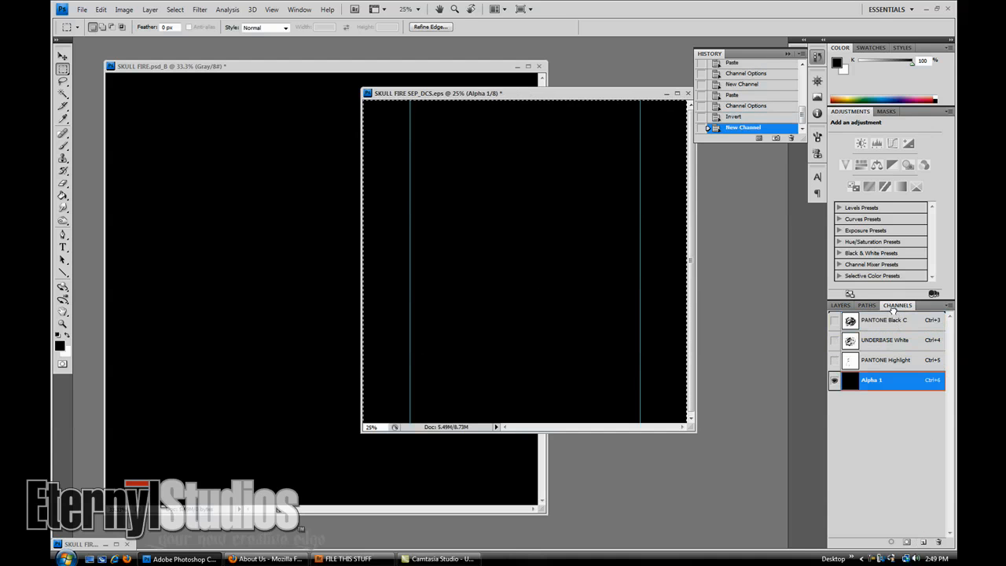
Step: Reorder channels with Alpha 1 on top and PANTONE Black C last, then hide UNDERBASE White
left_click_drag(872, 380, 871, 321)
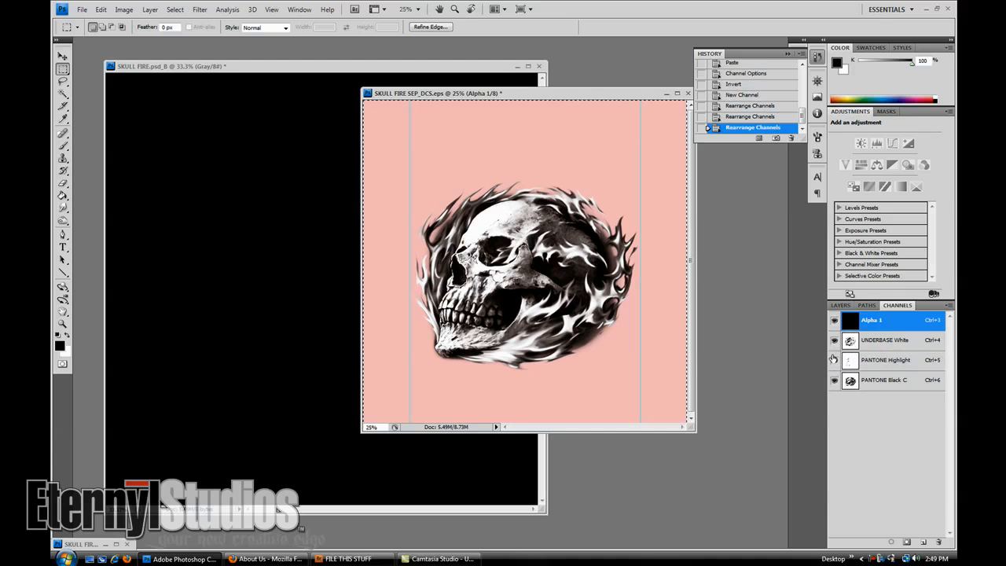
left_click(834, 340)
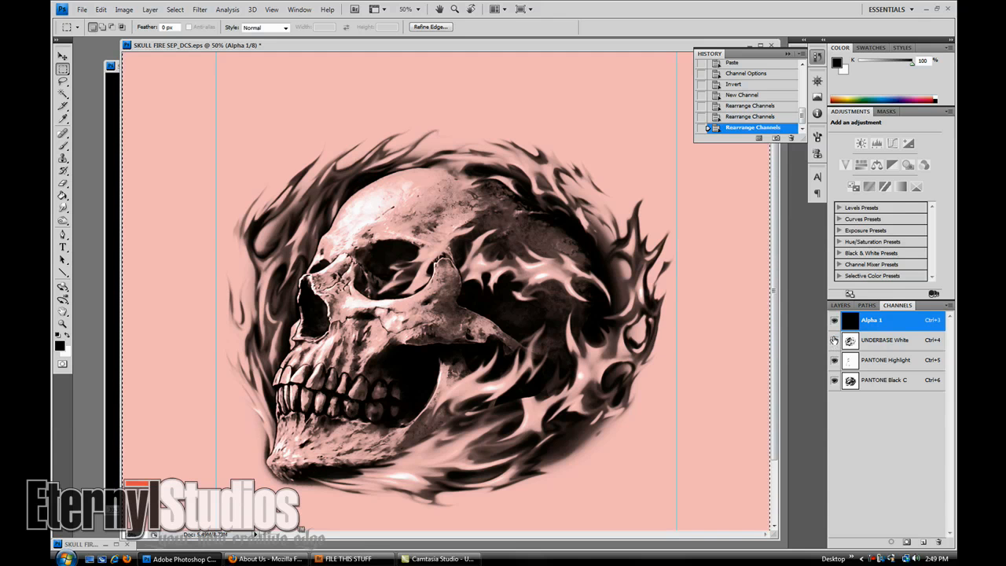
left_click(835, 339)
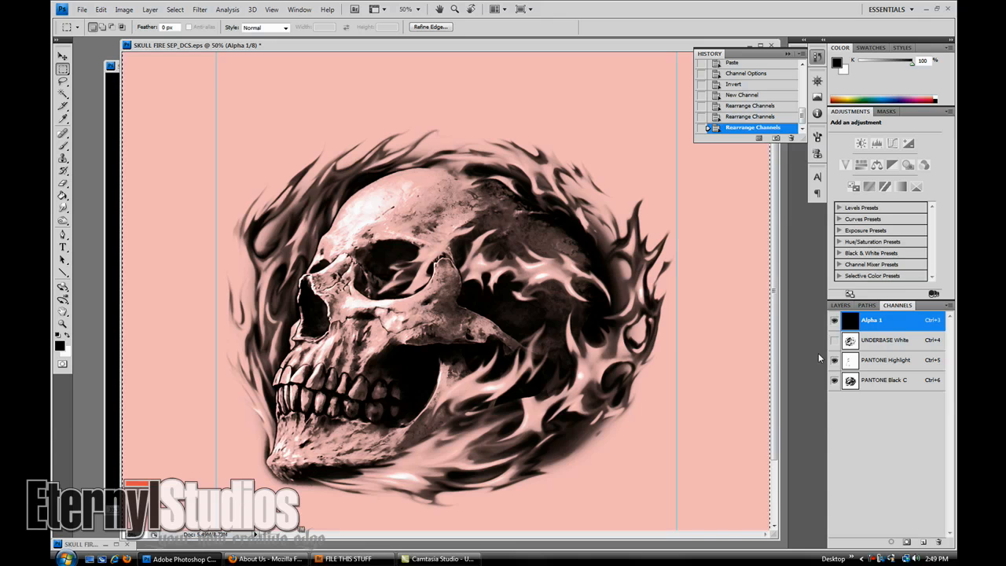